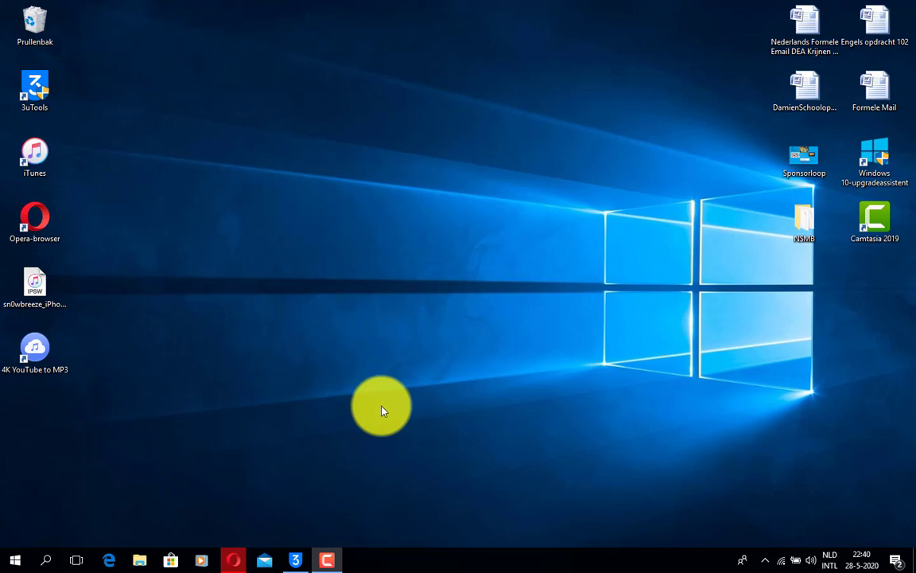
{"action": "mouse_move", "coordinate": [324, 499]}
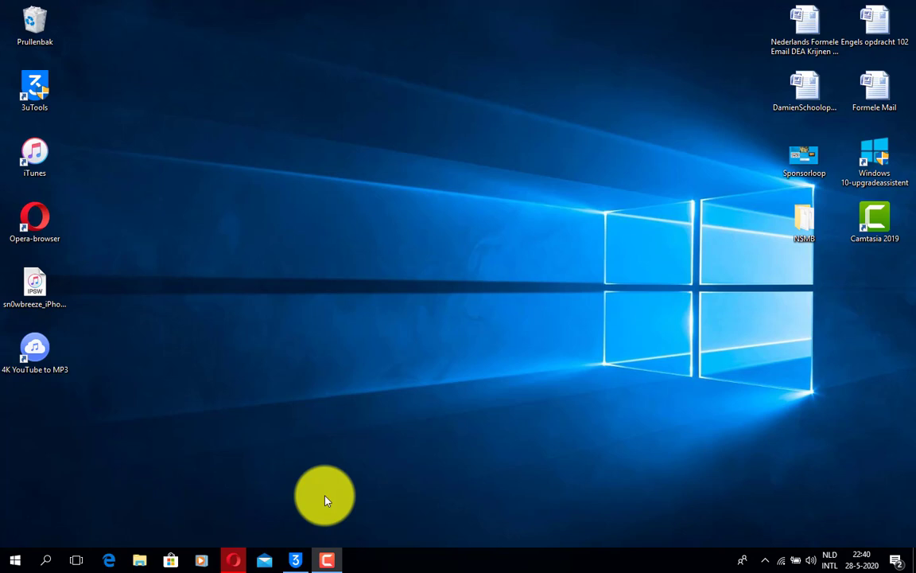
{"action": "mouse_move", "coordinate": [308, 505]}
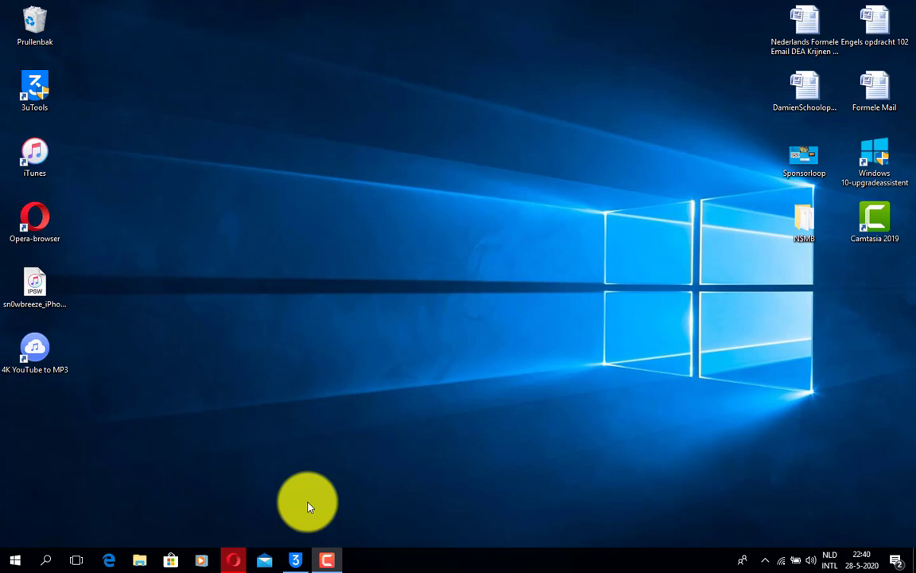
Launch 3uTools to view the iPad 1 overview: iOS 5.1.1, jailbroken, 82% battery
{"action": "left_click", "coordinate": [295, 560]}
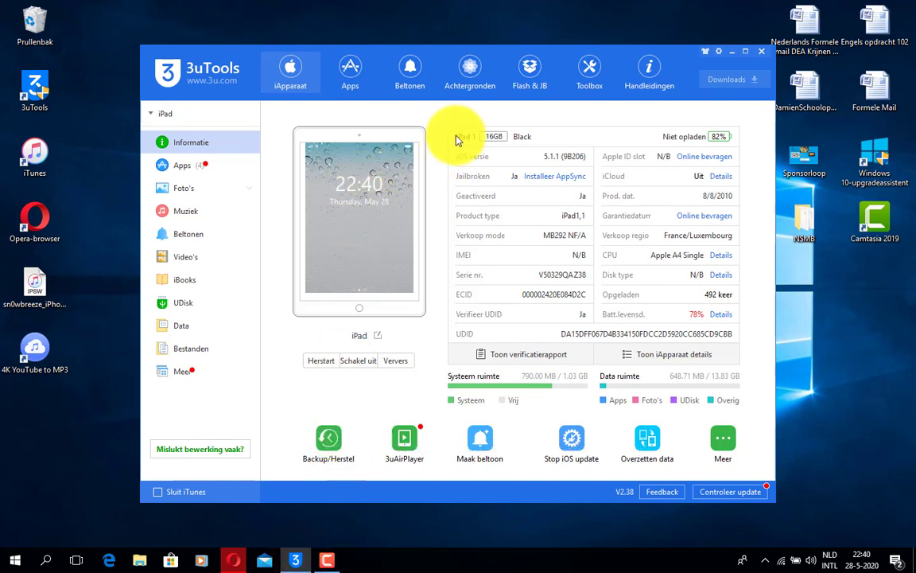
{"action": "mouse_move", "coordinate": [483, 145]}
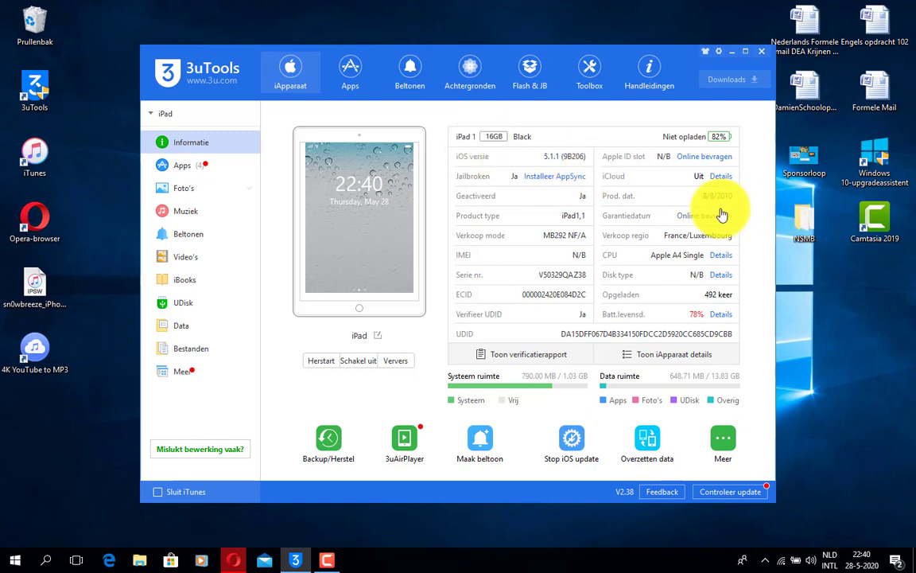
{"action": "mouse_move", "coordinate": [568, 248]}
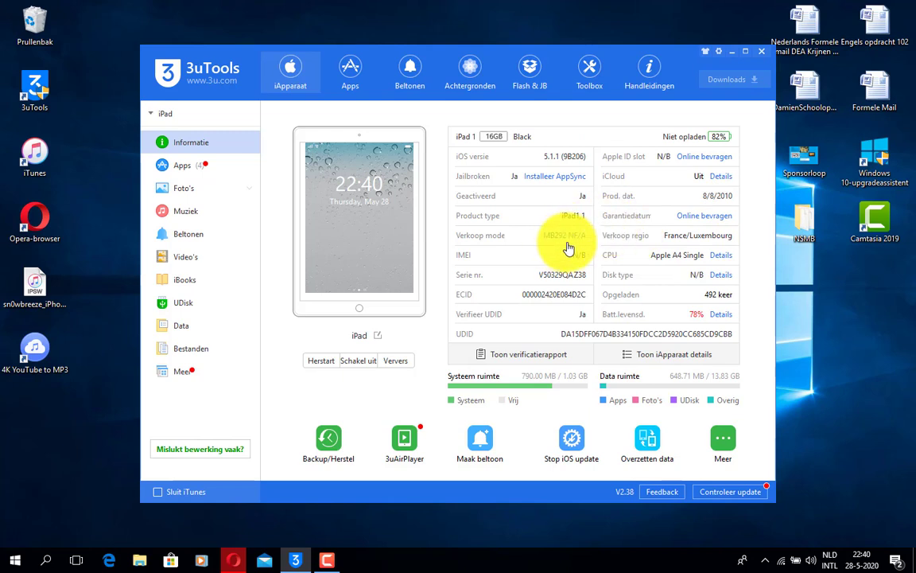
{"action": "mouse_move", "coordinate": [517, 161]}
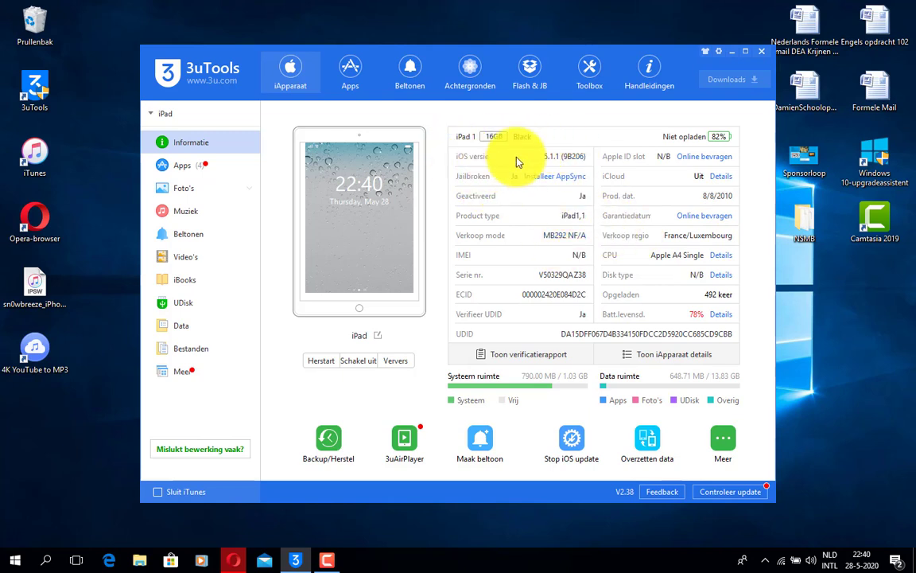
{"action": "mouse_move", "coordinate": [448, 296]}
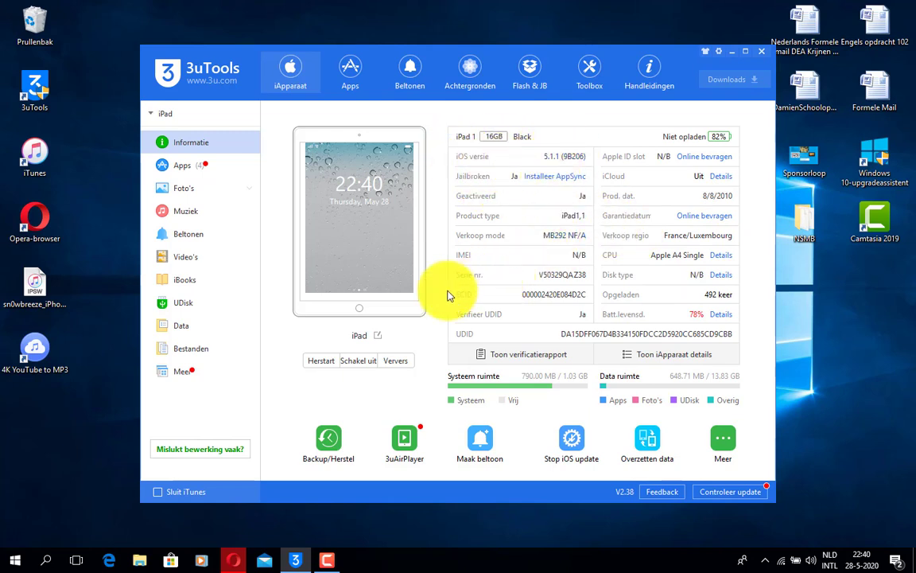
{"action": "mouse_move", "coordinate": [465, 323]}
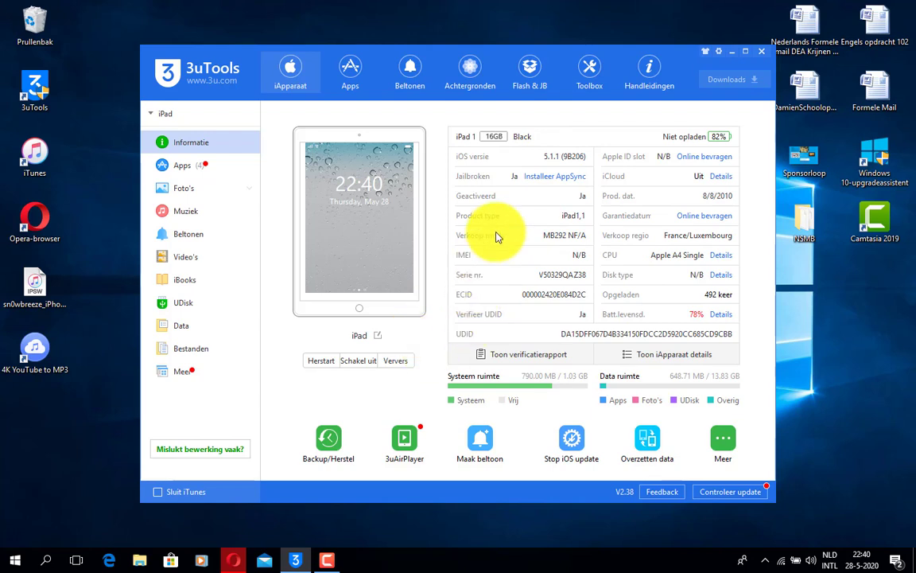
{"action": "mouse_move", "coordinate": [438, 189]}
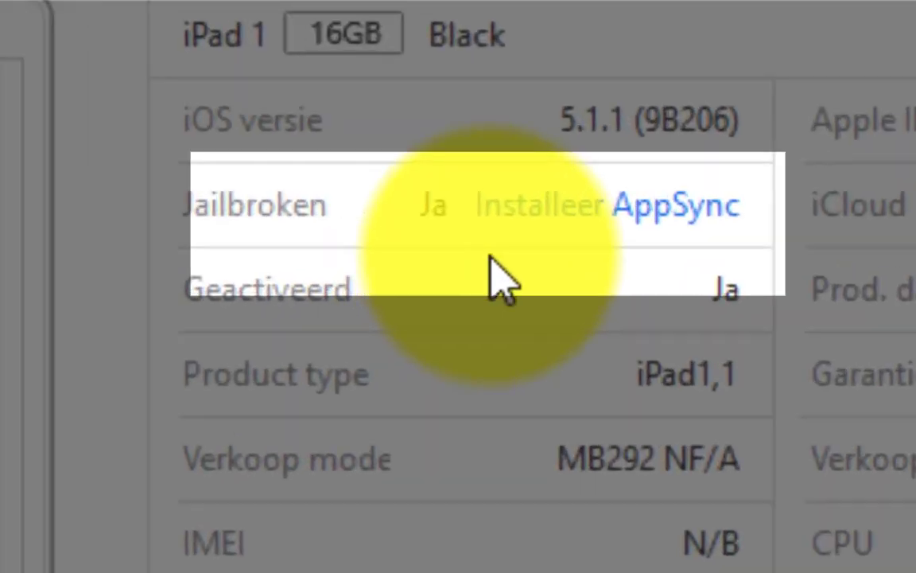
{"action": "mouse_move", "coordinate": [247, 231]}
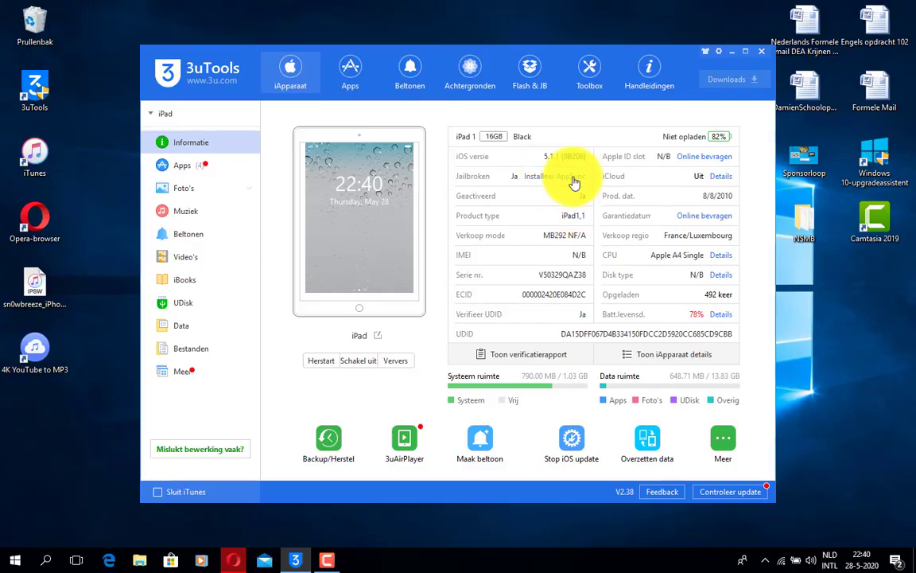
Install AppSync on the jailbroken iPad via 'Installeer AppSync' and return to iApparaat
{"action": "left_click", "coordinate": [529, 72]}
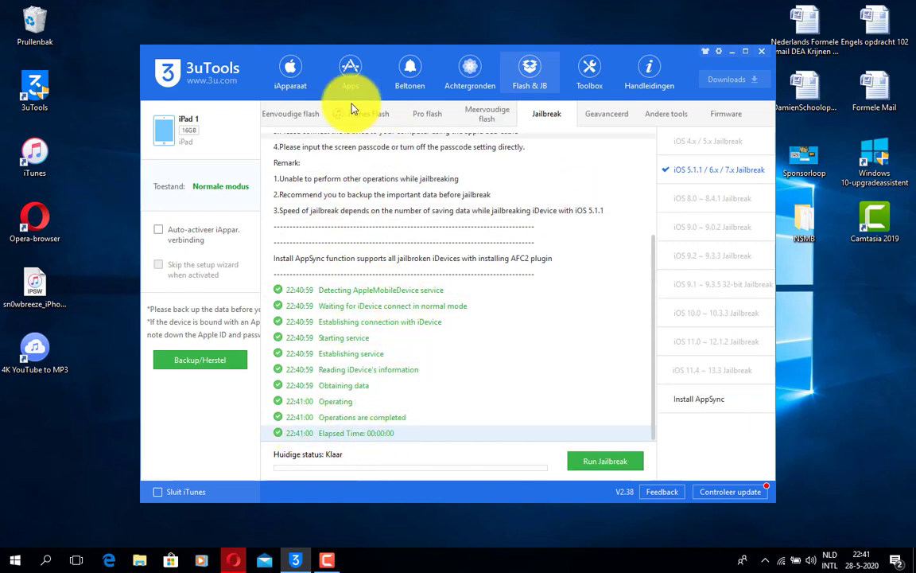
{"action": "left_click", "coordinate": [291, 72]}
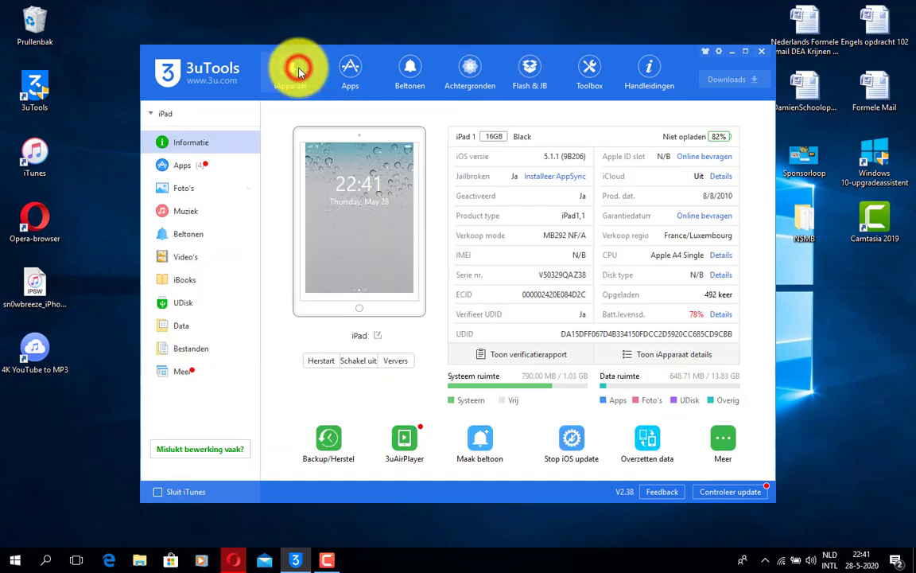
{"action": "mouse_move", "coordinate": [410, 71]}
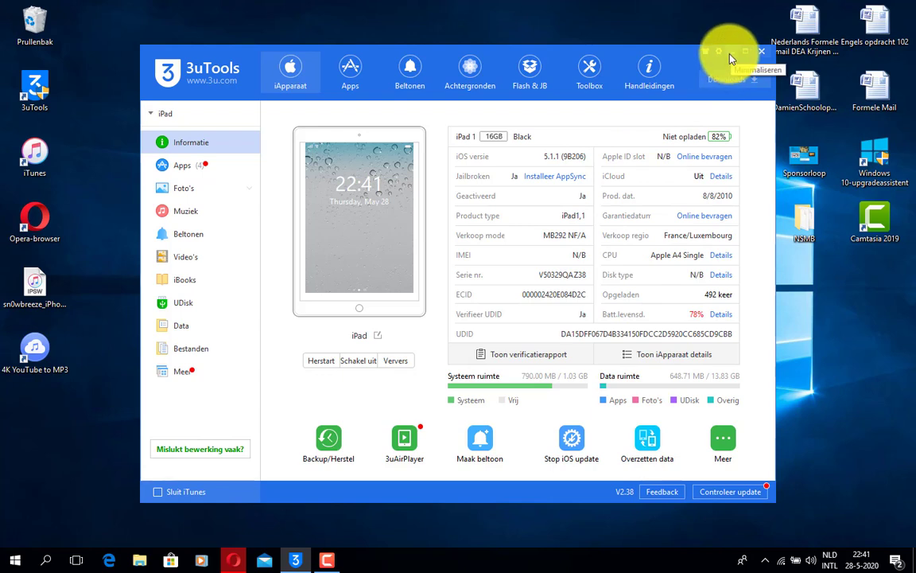
Minimize 3uTools and scroll Opera's 4shared .ipa results (61–72 of 10494) to the bottom
{"action": "left_click", "coordinate": [761, 51]}
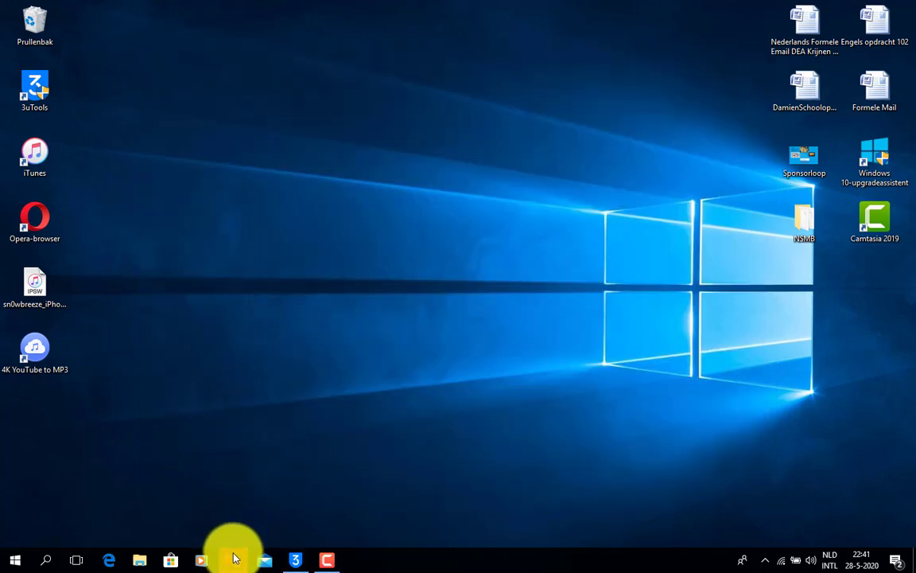
{"action": "left_click", "coordinate": [234, 560]}
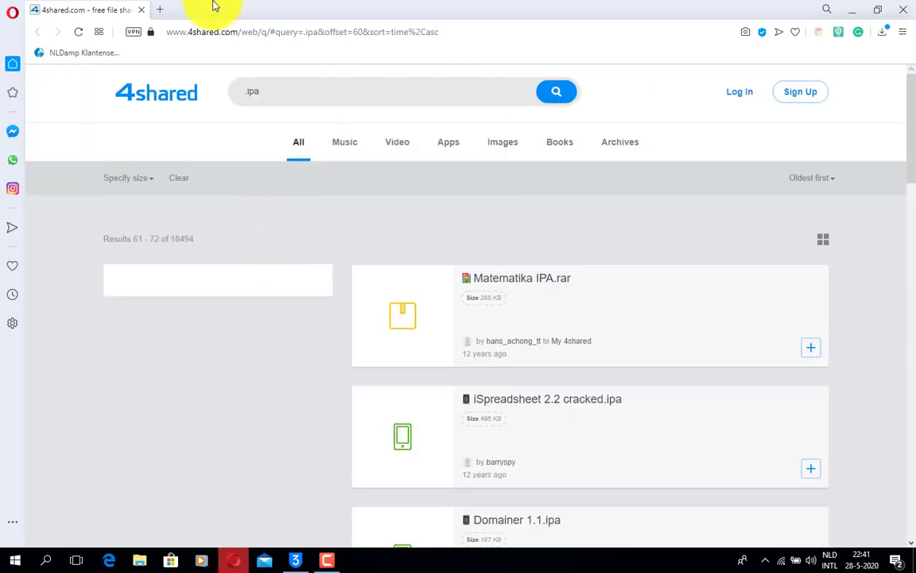
{"action": "mouse_move", "coordinate": [730, 4]}
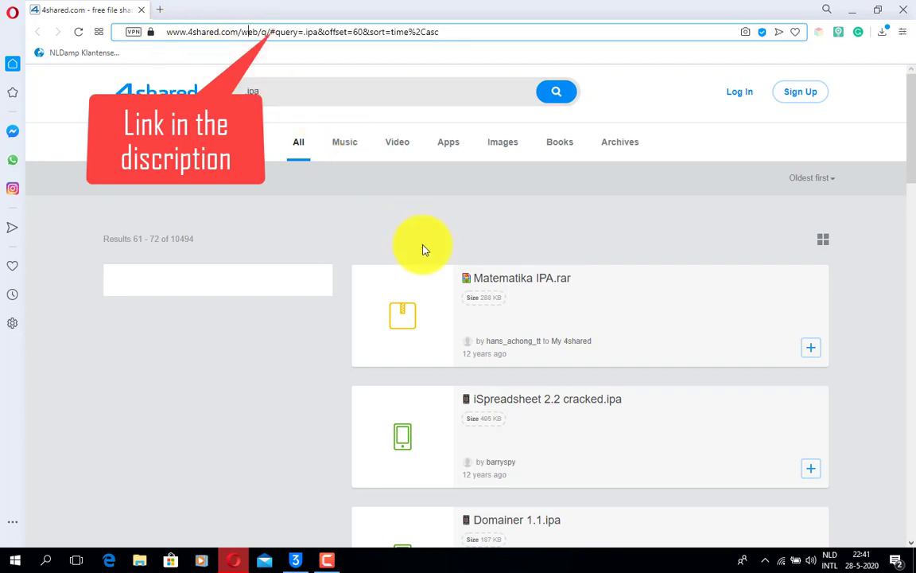
{"action": "scroll", "scroll_direction": "down", "scroll_amount": 3}
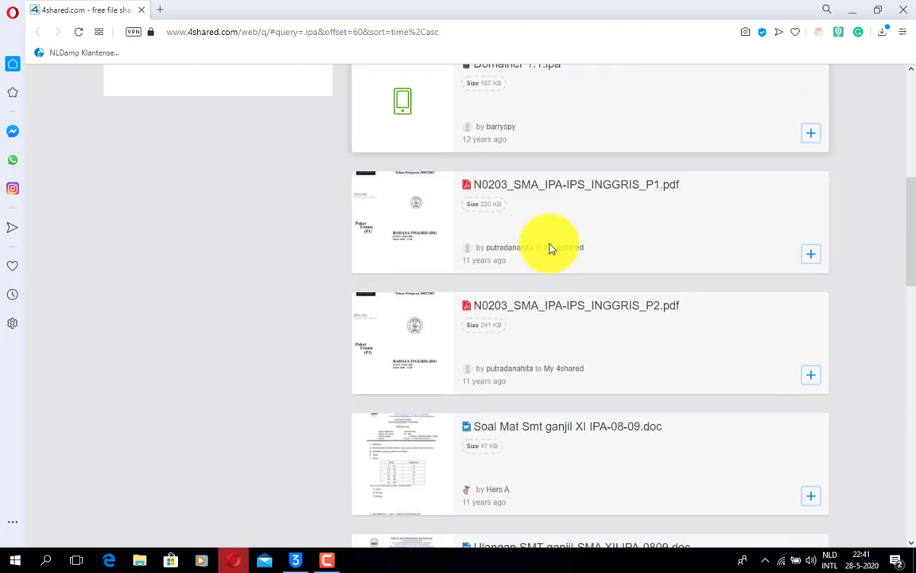
{"action": "scroll", "scroll_direction": "down", "scroll_amount": 3}
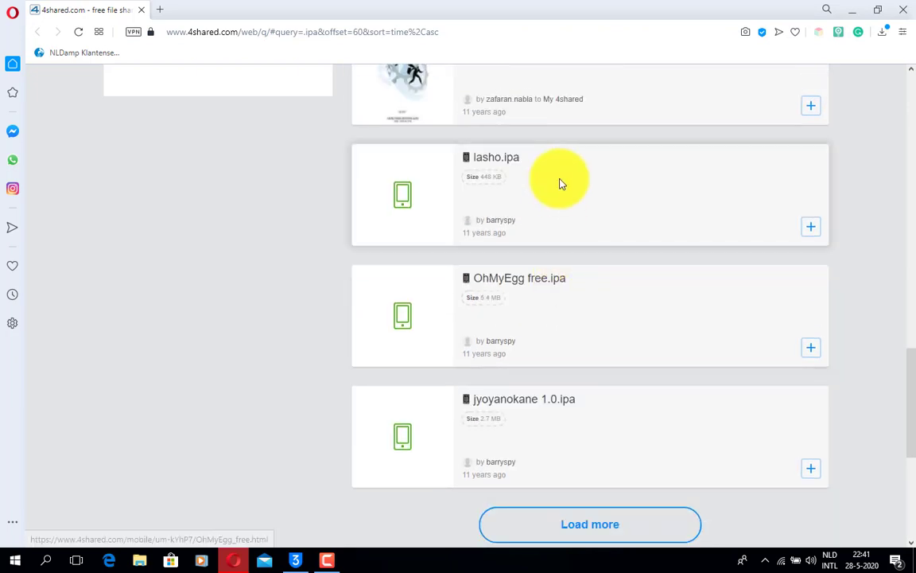
{"action": "scroll", "scroll_direction": "down", "scroll_amount": 3}
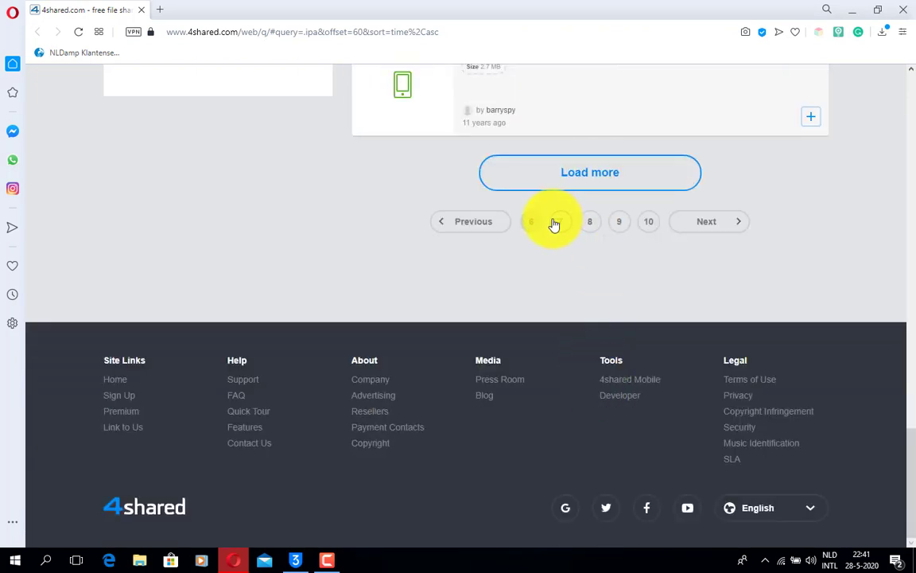
Bring 3uTools back up showing the connected iPad's device overview
{"action": "left_click", "coordinate": [589, 171]}
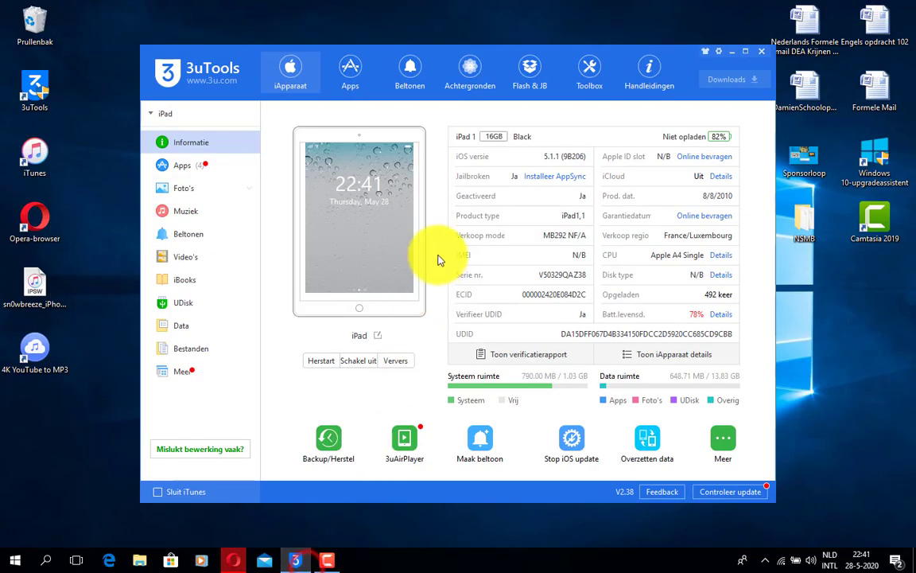
{"action": "mouse_move", "coordinate": [551, 164]}
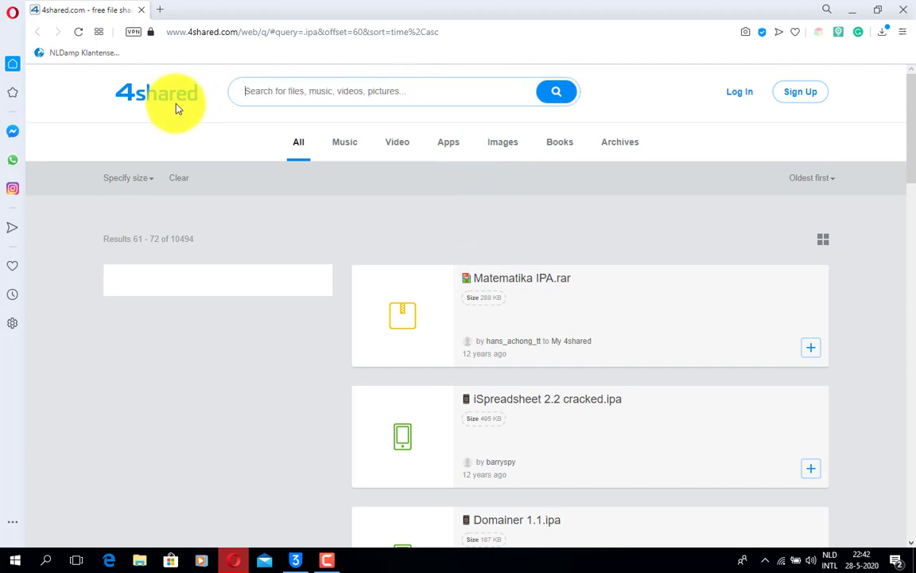
Search 4shared for 'subway surfers .ipa' and switch to the Subway Surfers 1.0.1.ipa page
{"action": "type", "text": "subway surfers .ipa"}
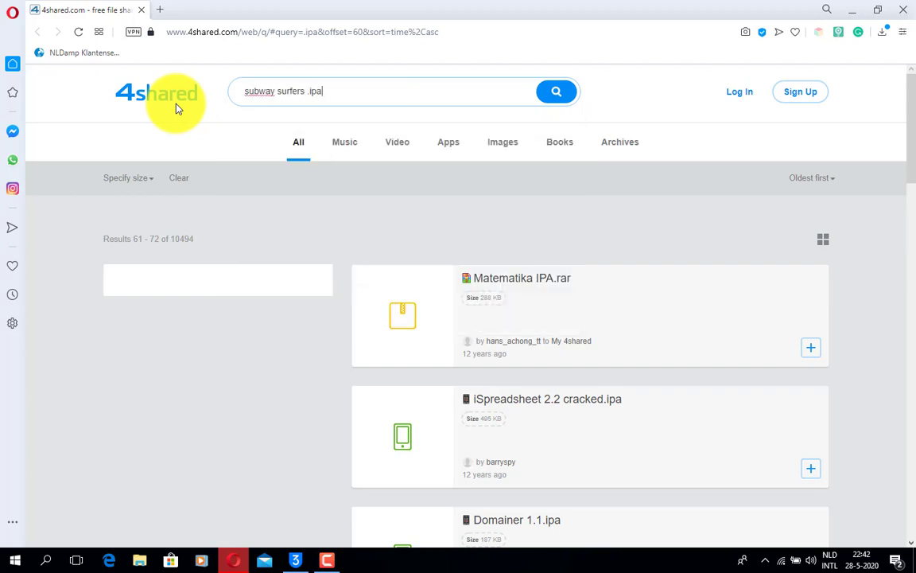
{"action": "left_click", "coordinate": [556, 91]}
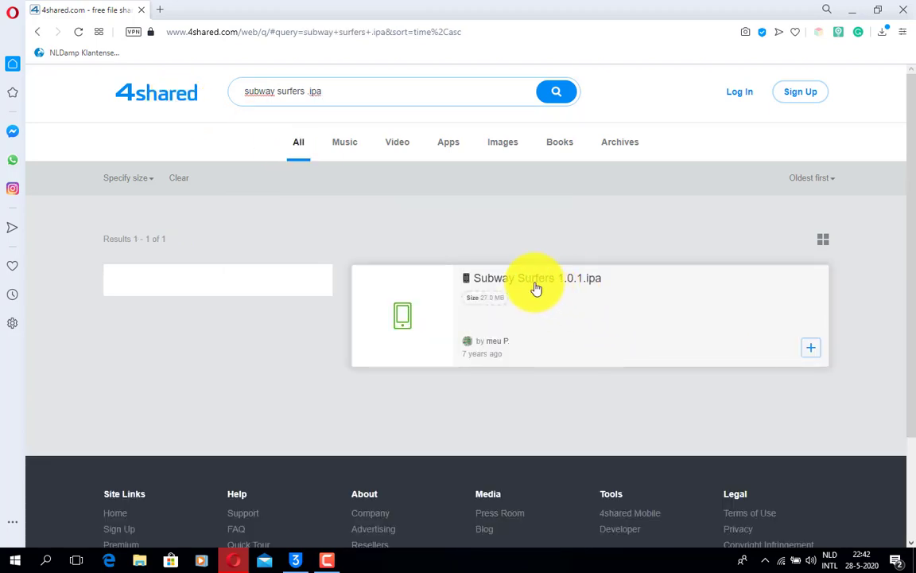
{"action": "mouse_move", "coordinate": [509, 353]}
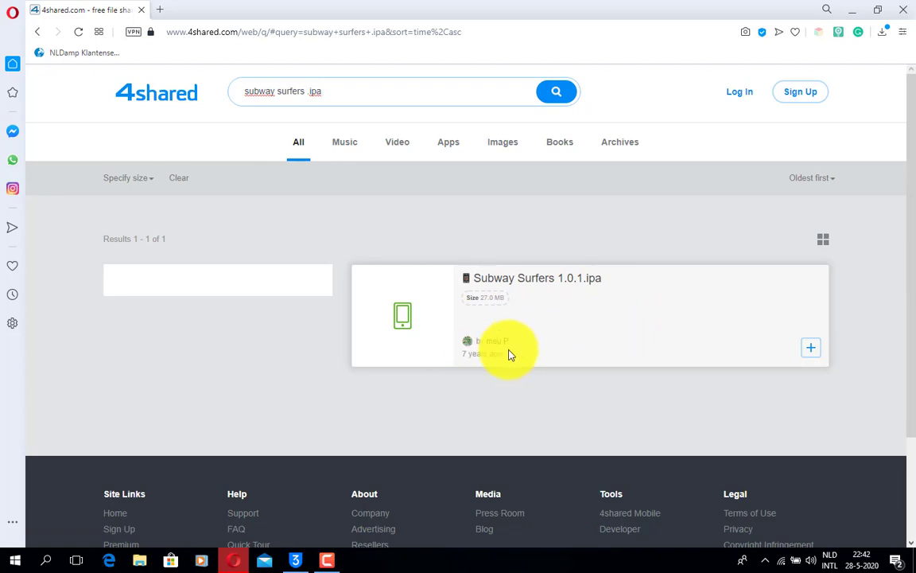
{"action": "mouse_move", "coordinate": [537, 297]}
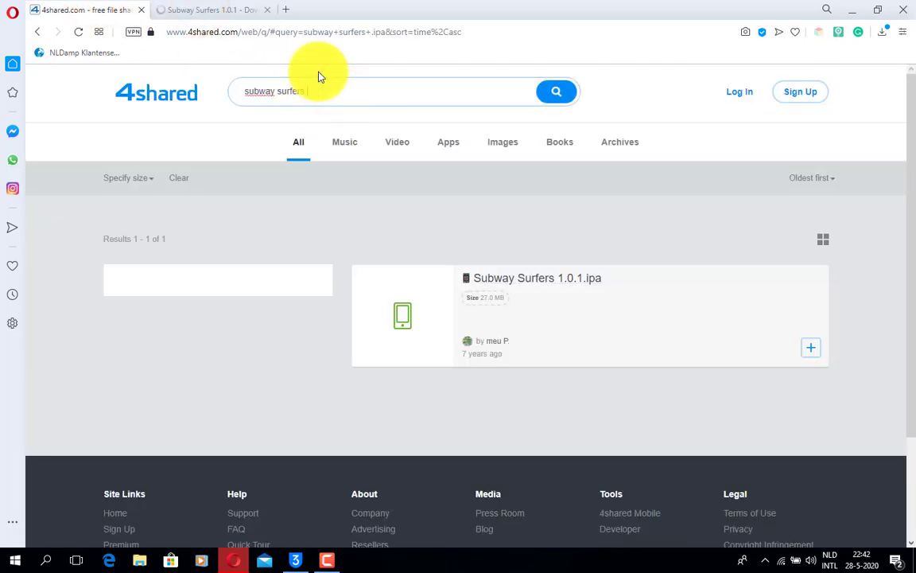
{"action": "left_click", "coordinate": [556, 91]}
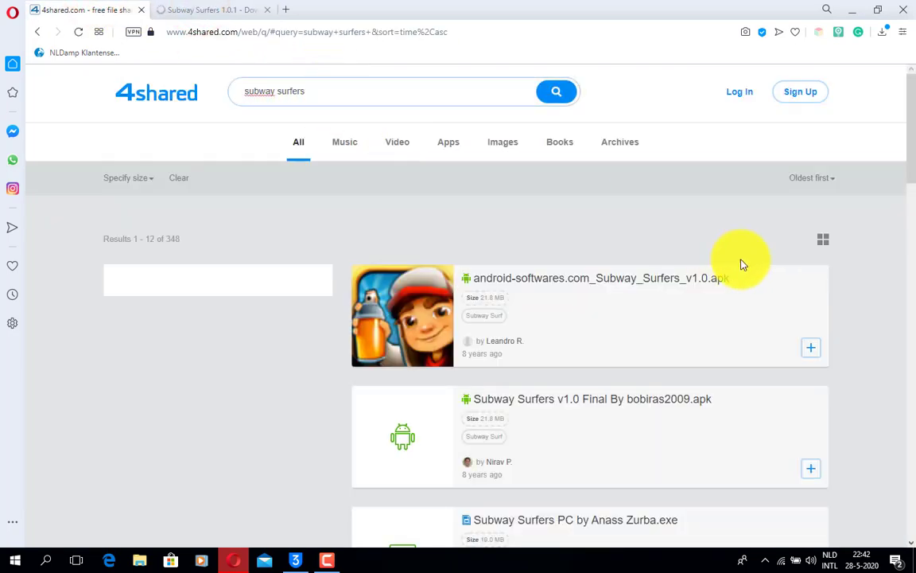
{"action": "mouse_move", "coordinate": [847, 209]}
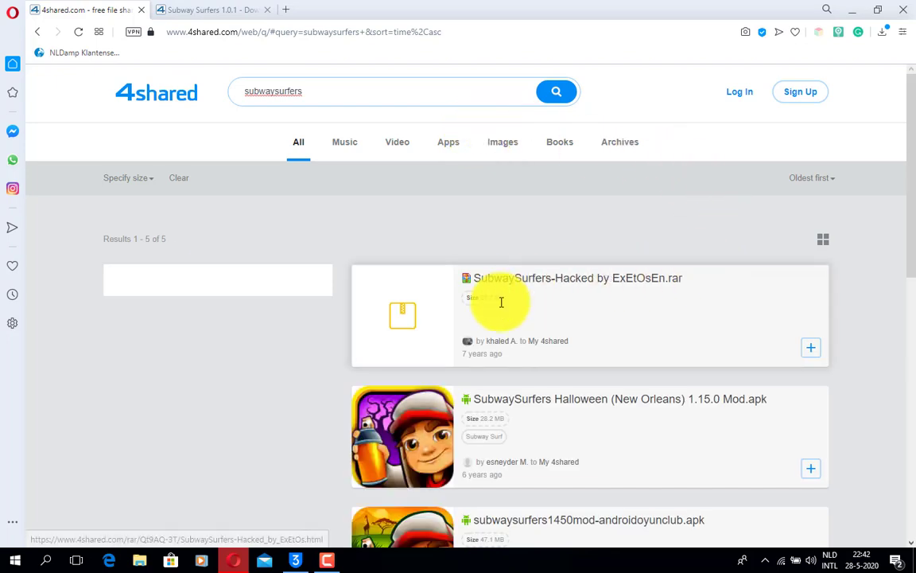
{"action": "scroll", "scroll_direction": "down", "scroll_amount": 3}
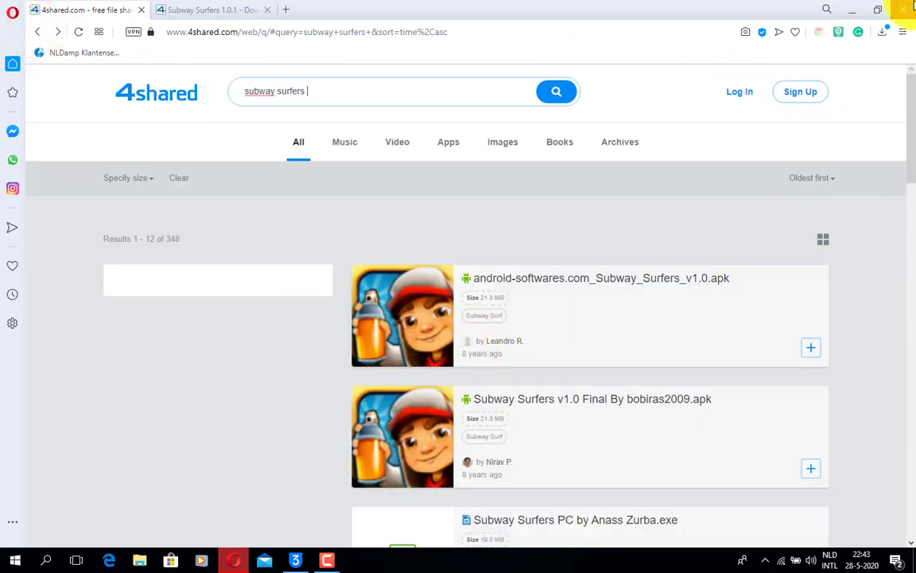
{"action": "left_click", "coordinate": [295, 560]}
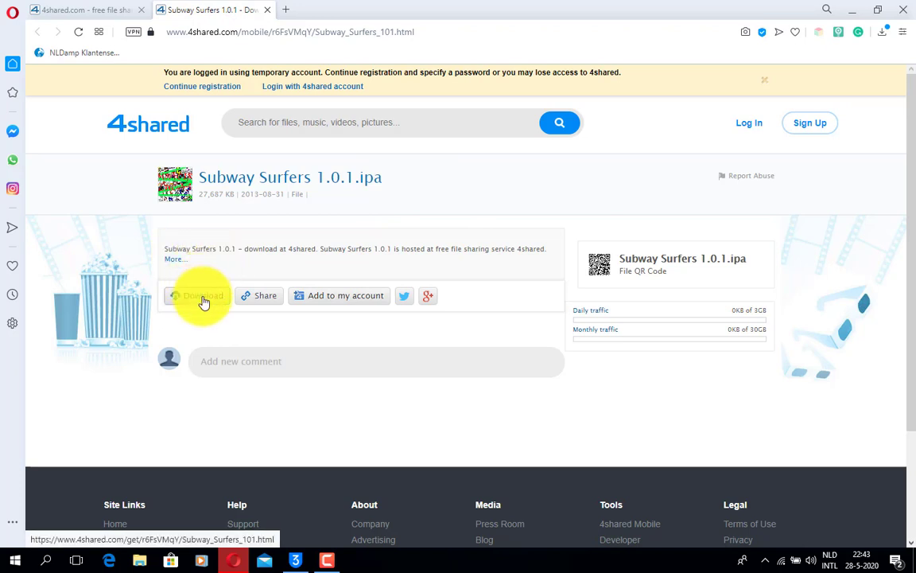
Start the free download of Subway Surfers 1.0.1.ipa after the countdown
{"action": "left_click", "coordinate": [202, 301]}
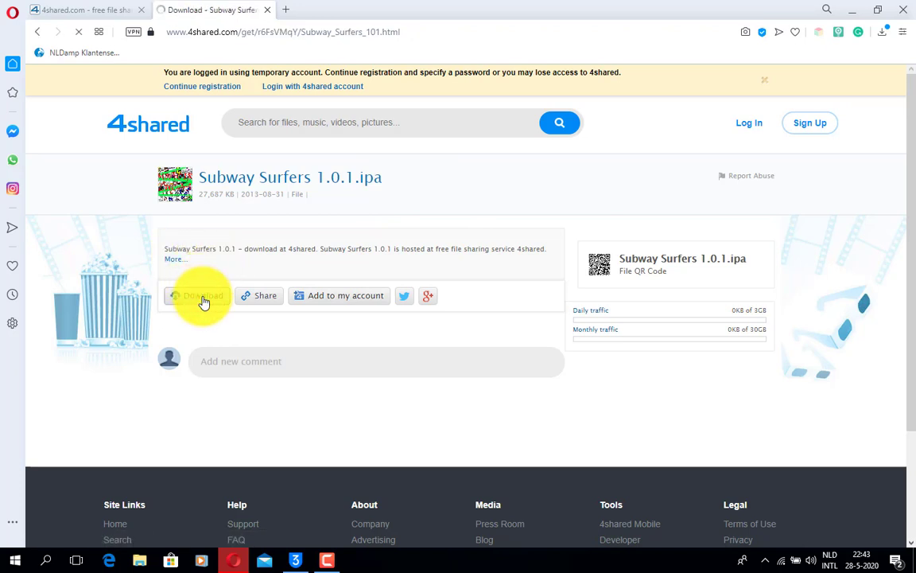
{"action": "left_click", "coordinate": [203, 301]}
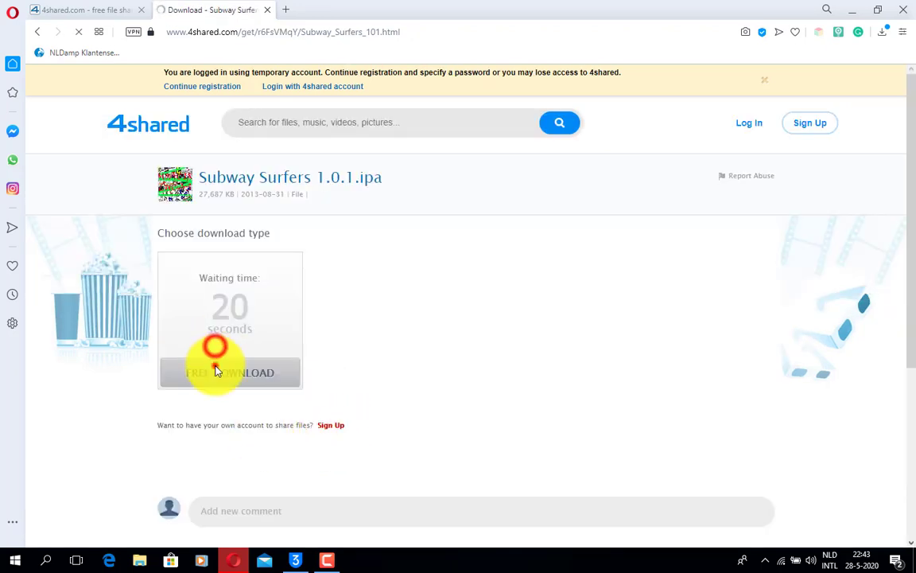
{"action": "left_click", "coordinate": [230, 372]}
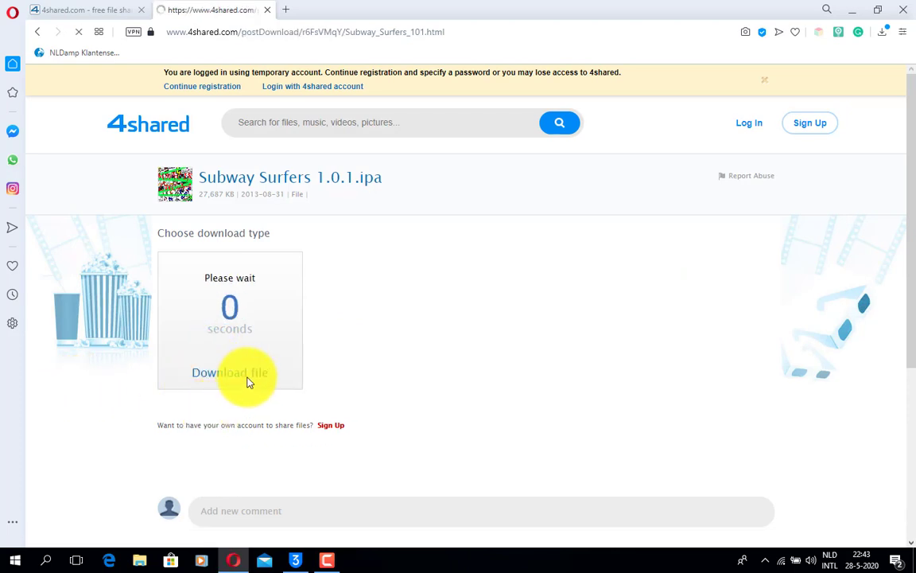
{"action": "left_click", "coordinate": [230, 372]}
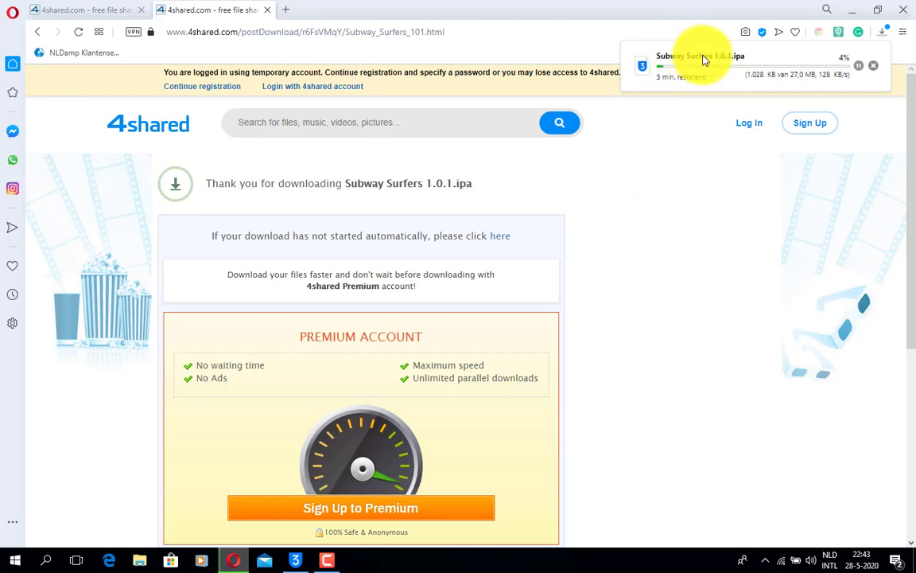
{"action": "mouse_move", "coordinate": [525, 159]}
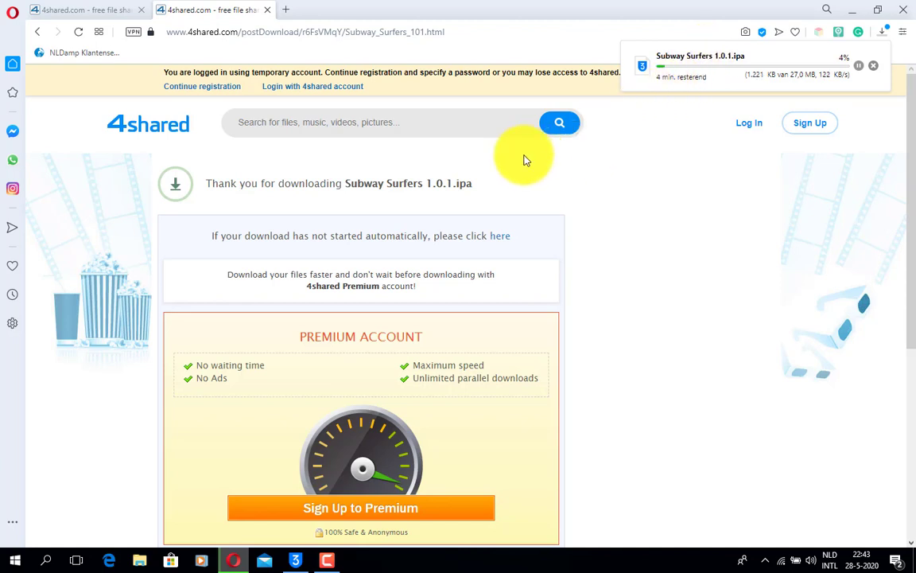
{"action": "mouse_move", "coordinate": [430, 165]}
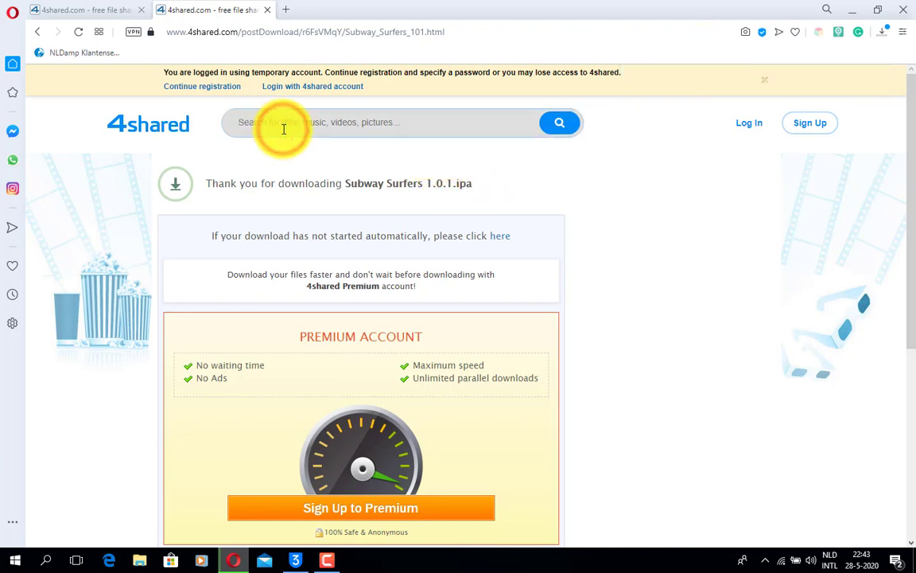
Search 4shared for wordfeud.ipa and sort the results oldest first
{"action": "type", "text": "work"}
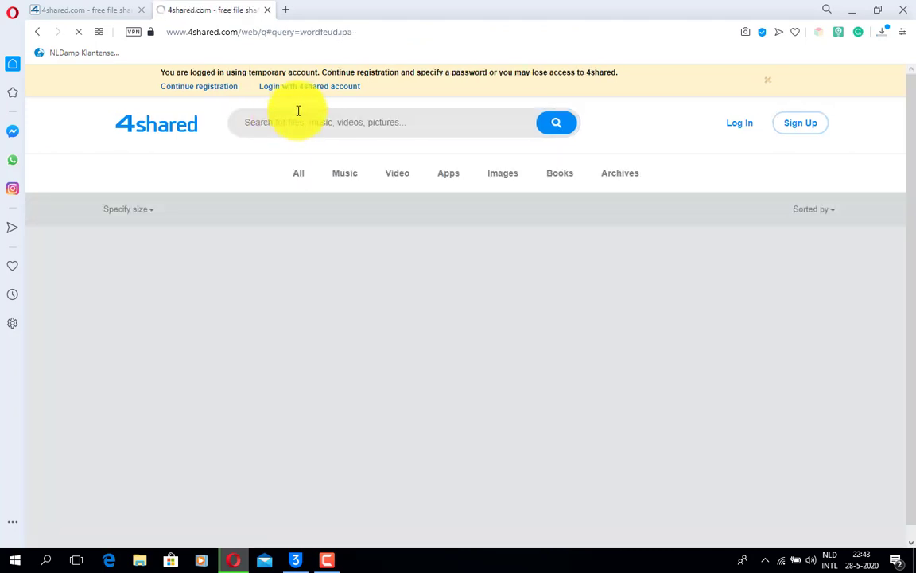
{"action": "left_click", "coordinate": [556, 122]}
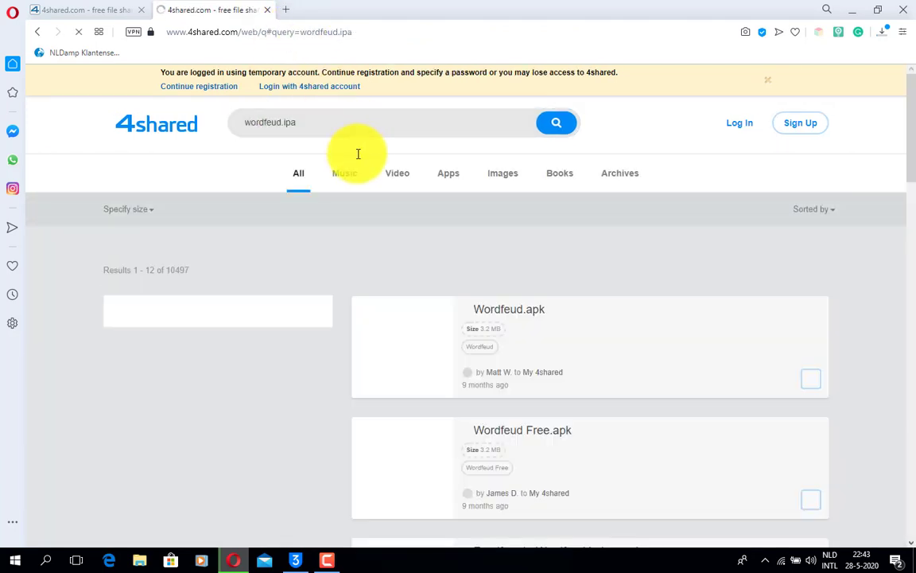
{"action": "left_click", "coordinate": [811, 209]}
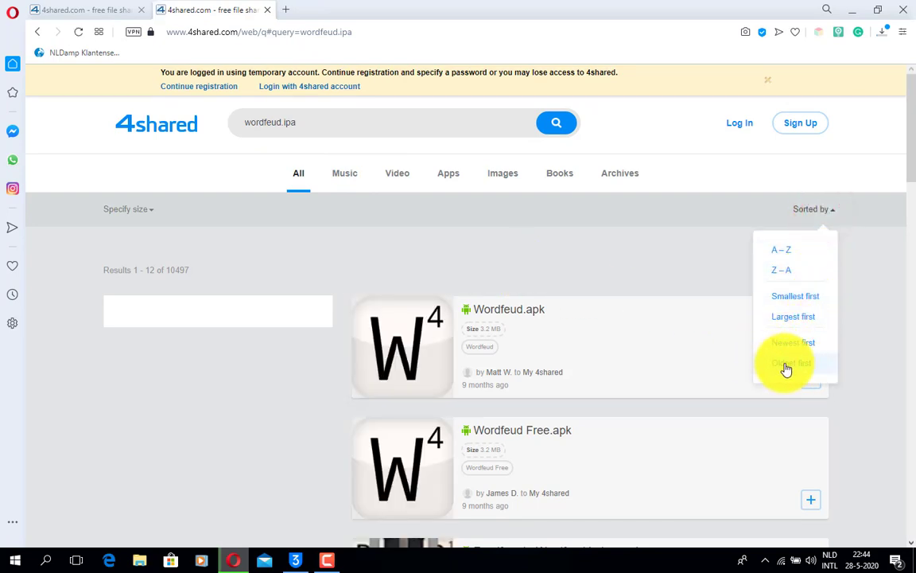
{"action": "left_click", "coordinate": [790, 363]}
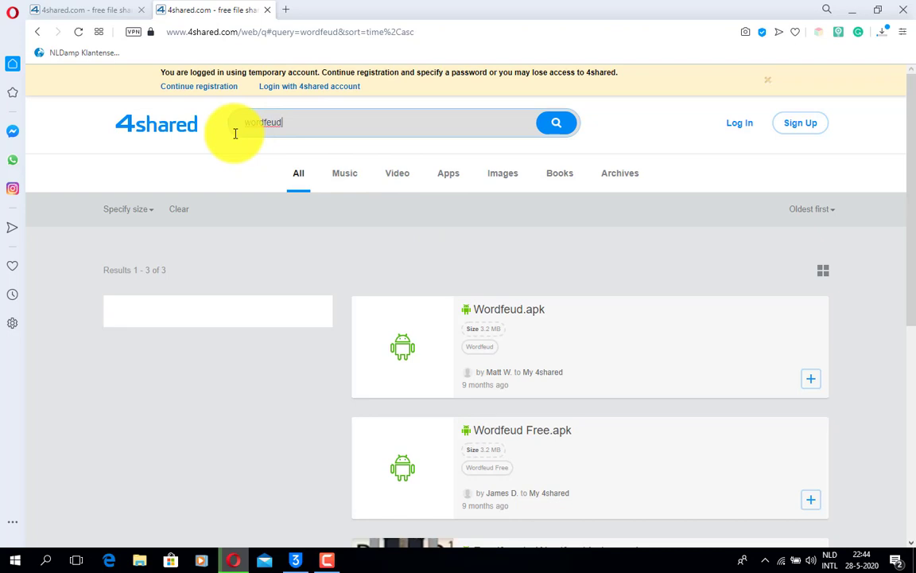
{"action": "scroll", "scroll_direction": "down", "scroll_amount": 3}
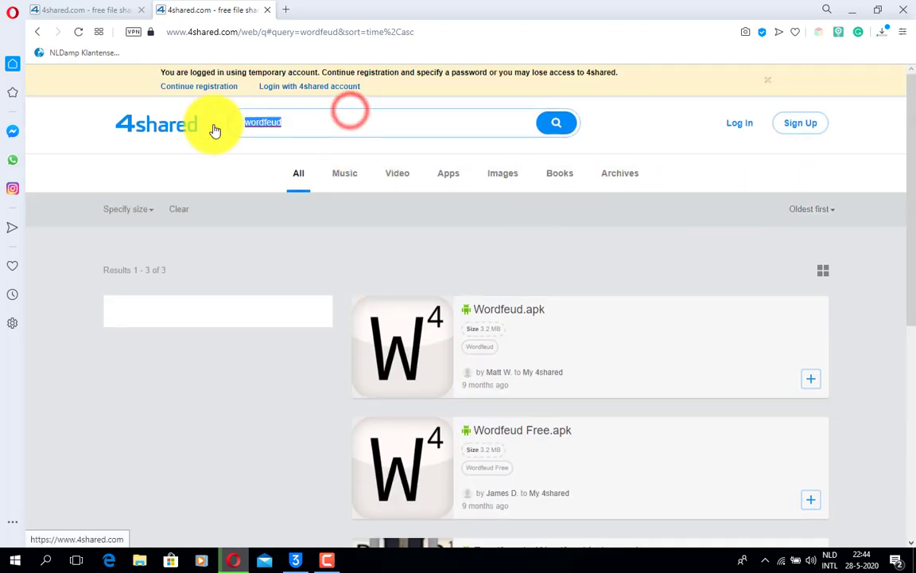
Search 4shared for ipa files and page through the results to page 10
{"action": "type", "text": "ipa"}
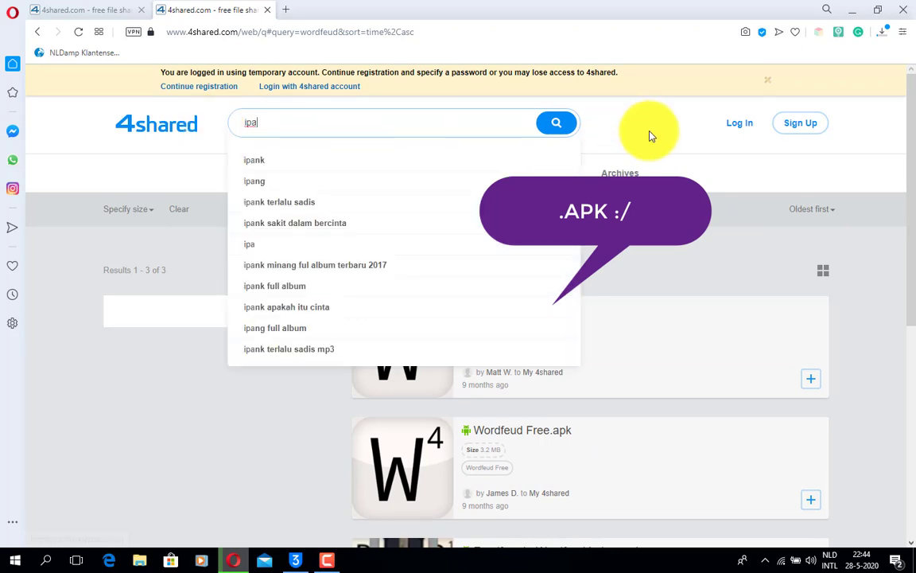
{"action": "left_click", "coordinate": [556, 123]}
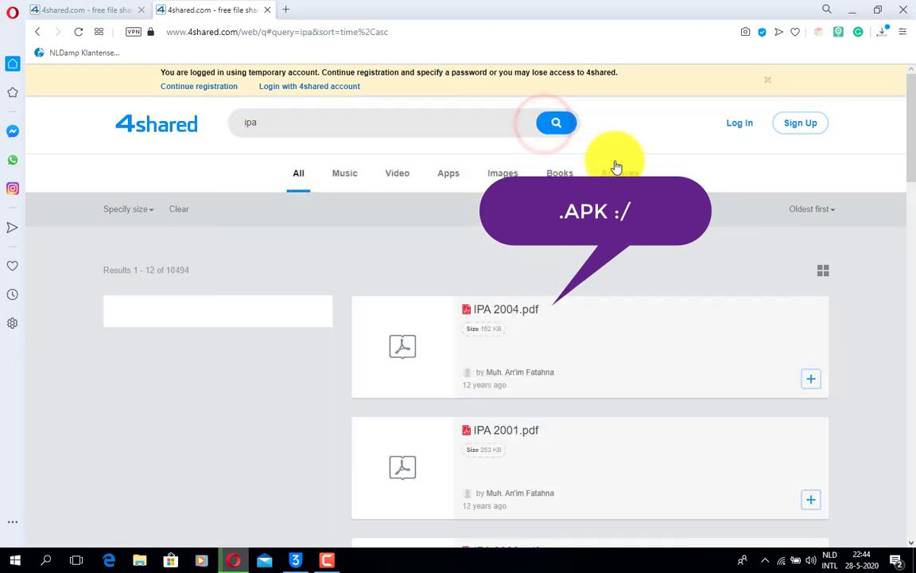
{"action": "scroll", "scroll_direction": "down", "scroll_amount": 3}
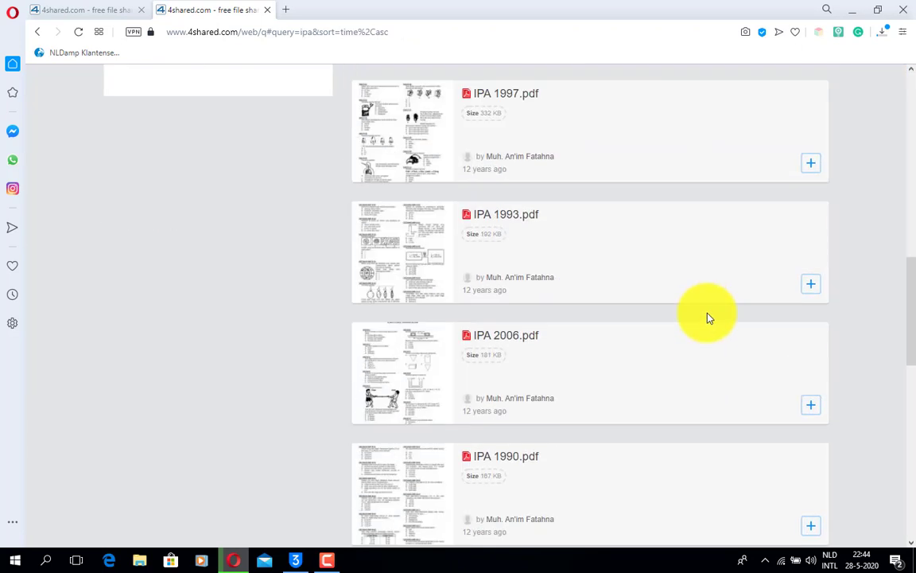
{"action": "scroll", "scroll_direction": "down", "scroll_amount": 3}
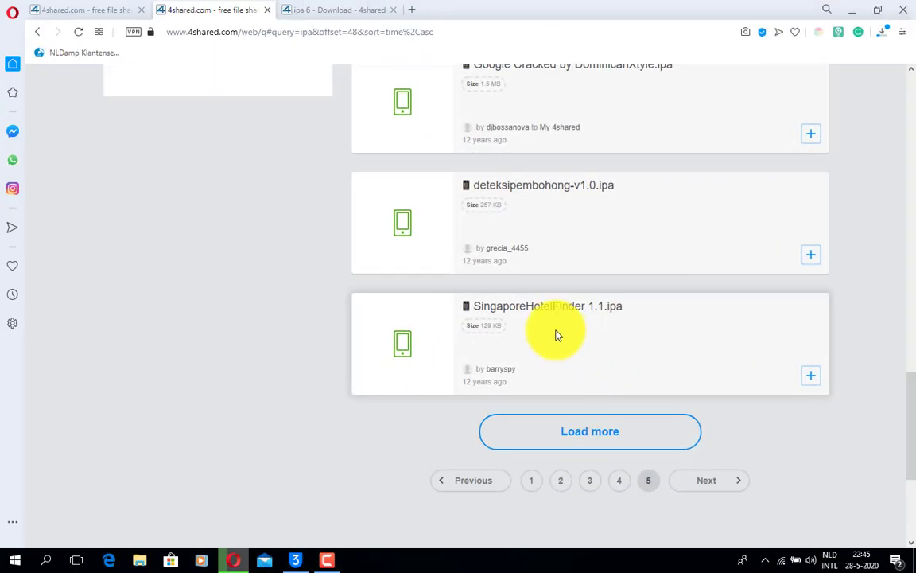
{"action": "left_click", "coordinate": [707, 480]}
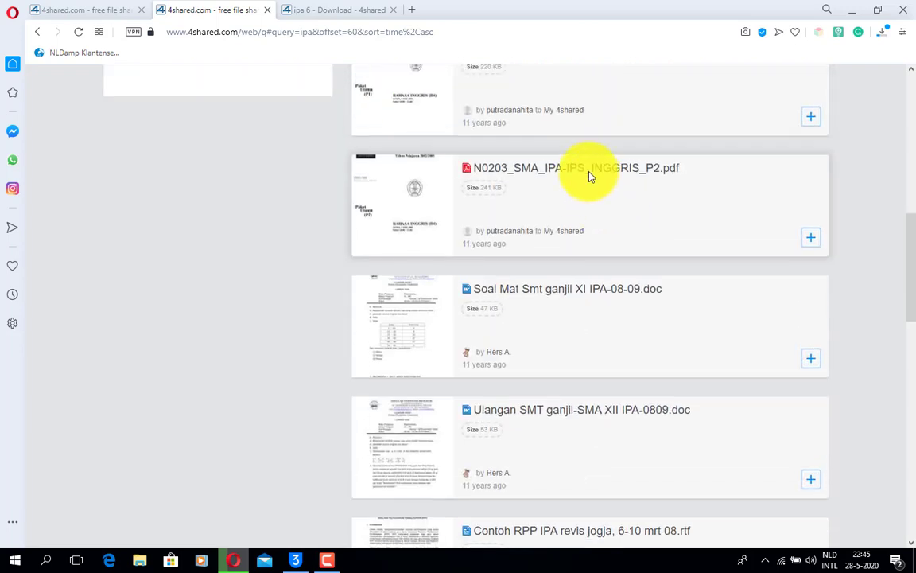
{"action": "scroll", "scroll_direction": "down", "scroll_amount": 3}
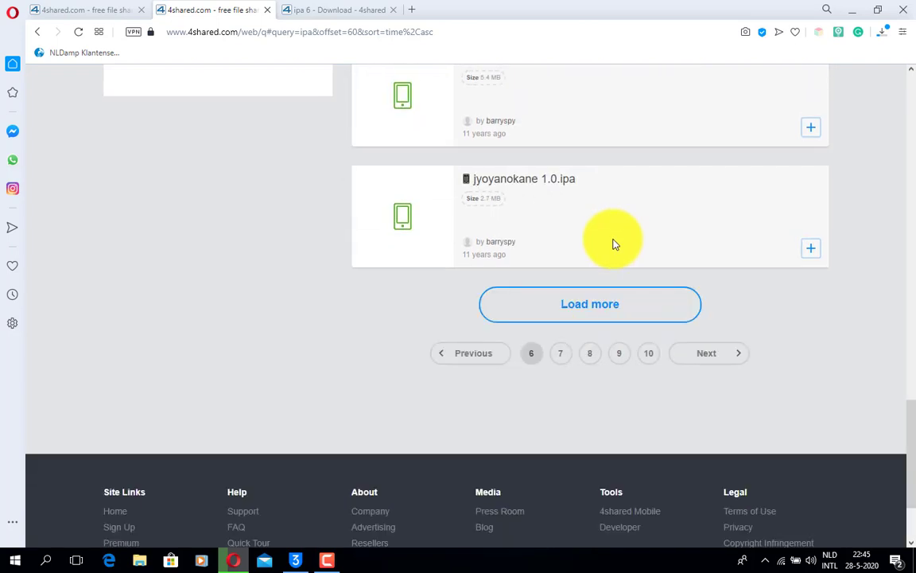
{"action": "left_click", "coordinate": [589, 304]}
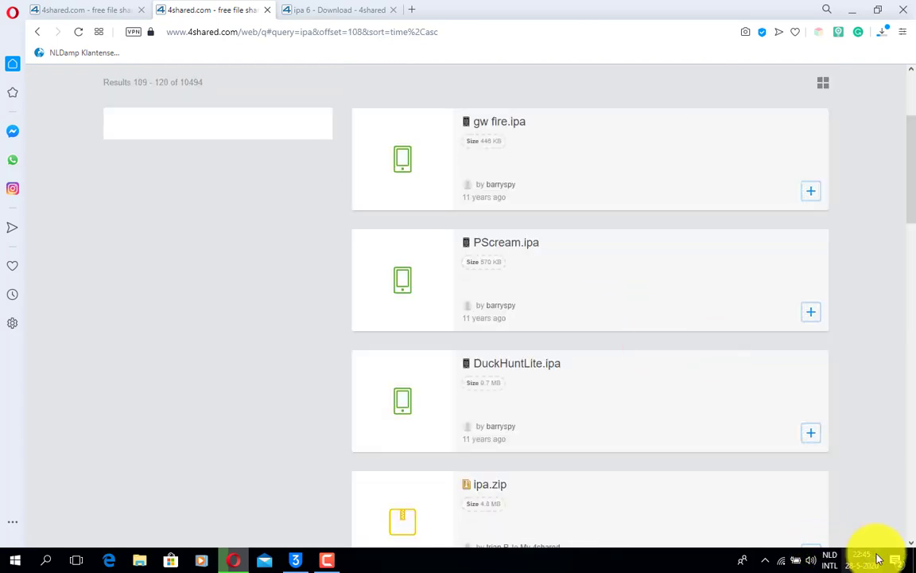
{"action": "scroll", "scroll_direction": "down", "scroll_amount": 3}
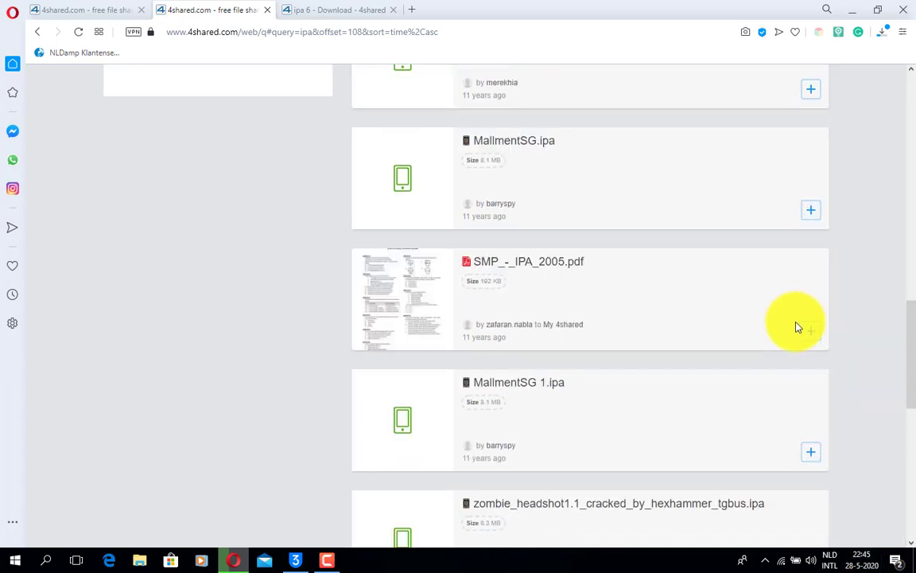
{"action": "scroll", "scroll_direction": "down", "scroll_amount": 3}
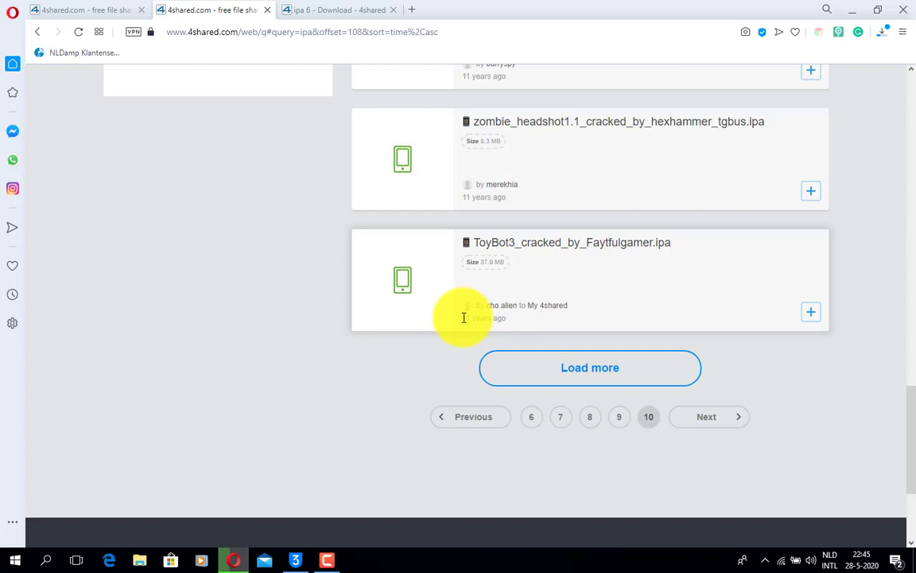
Keep paging through the ipa results, jumping to page 15 and beyond
{"action": "left_click", "coordinate": [707, 417]}
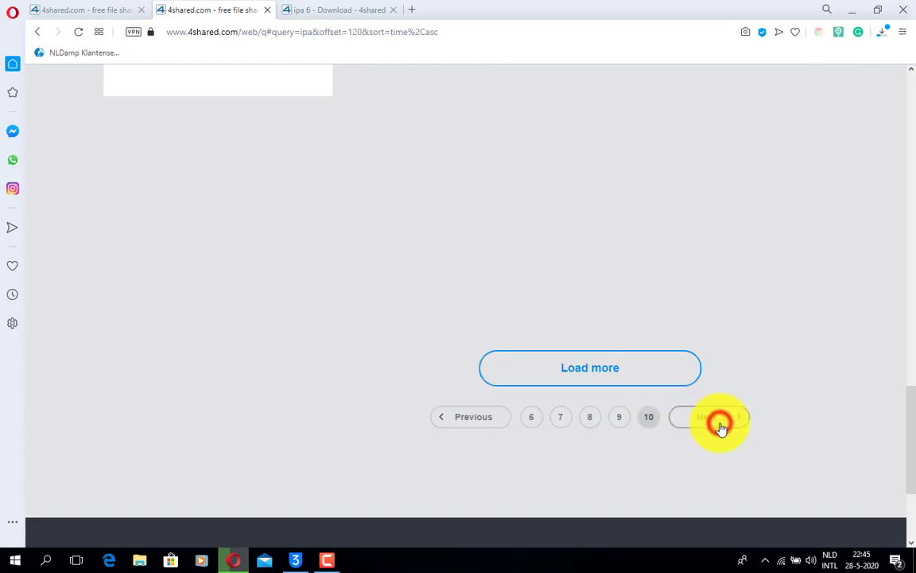
{"action": "left_click", "coordinate": [718, 416]}
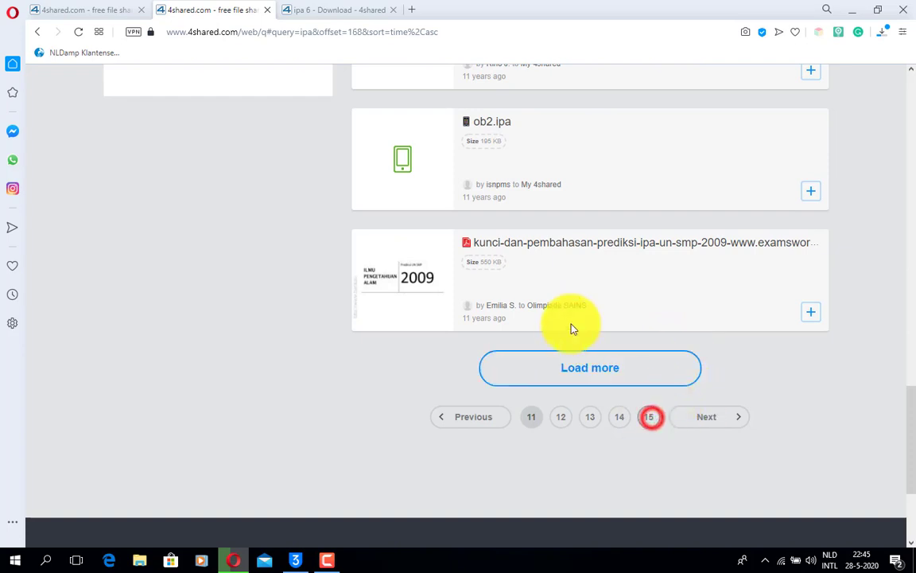
{"action": "left_click", "coordinate": [590, 367]}
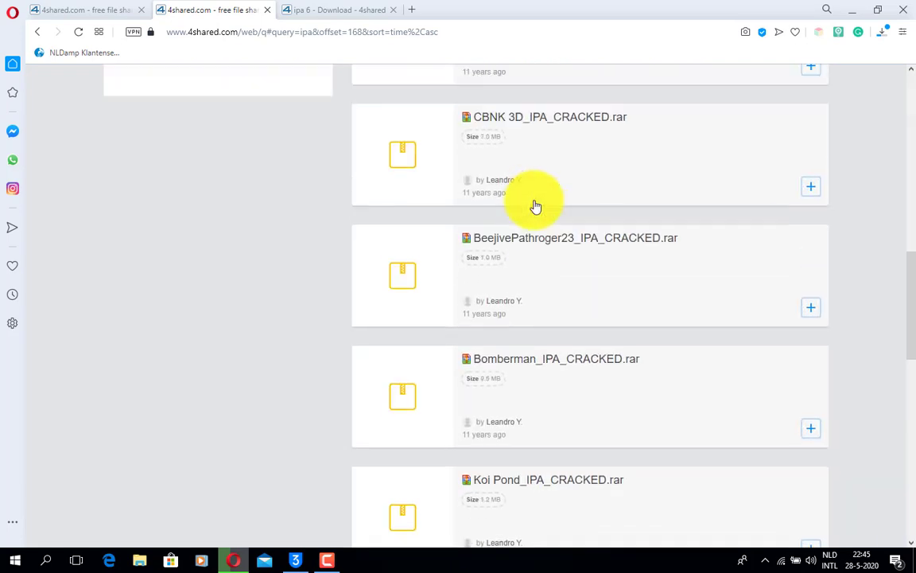
{"action": "scroll", "scroll_direction": "down", "scroll_amount": 3}
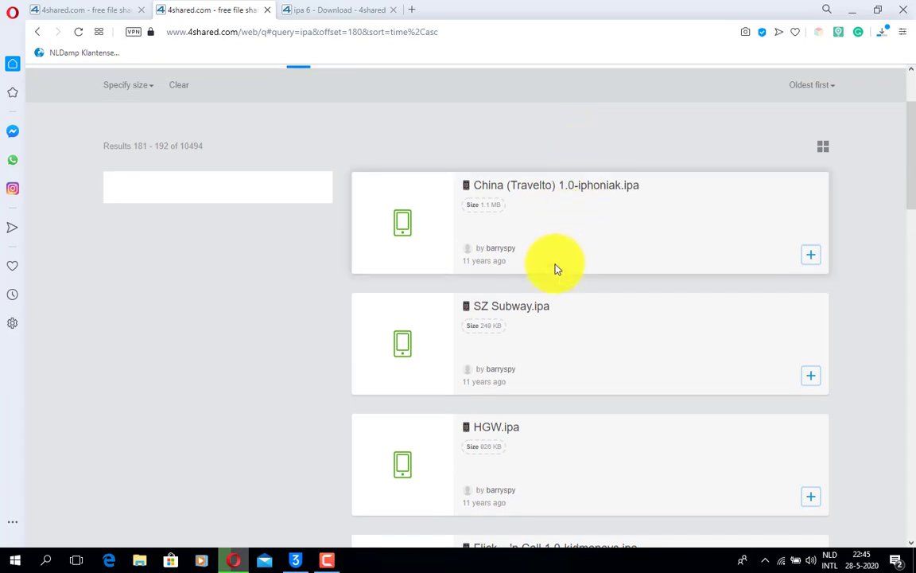
{"action": "scroll", "scroll_direction": "down", "scroll_amount": 3}
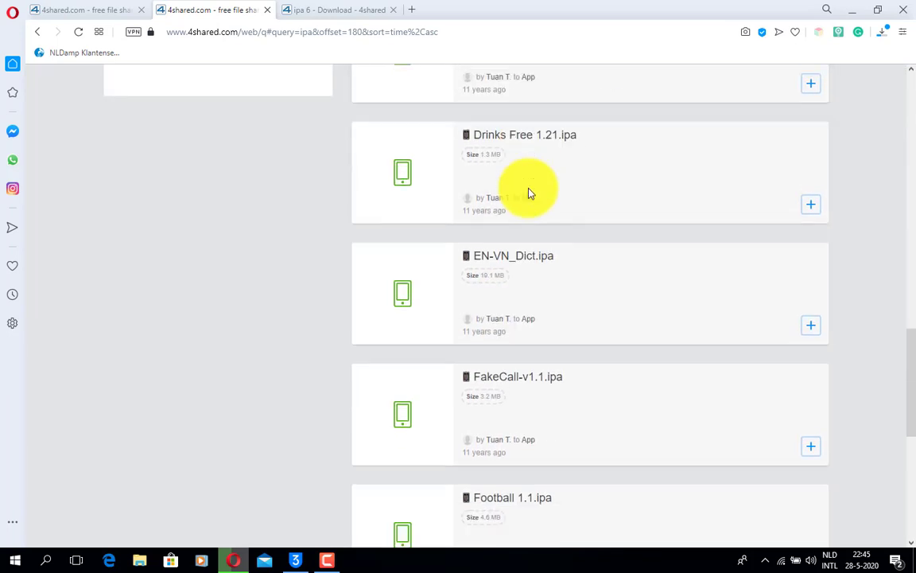
{"action": "scroll", "scroll_direction": "down", "scroll_amount": 3}
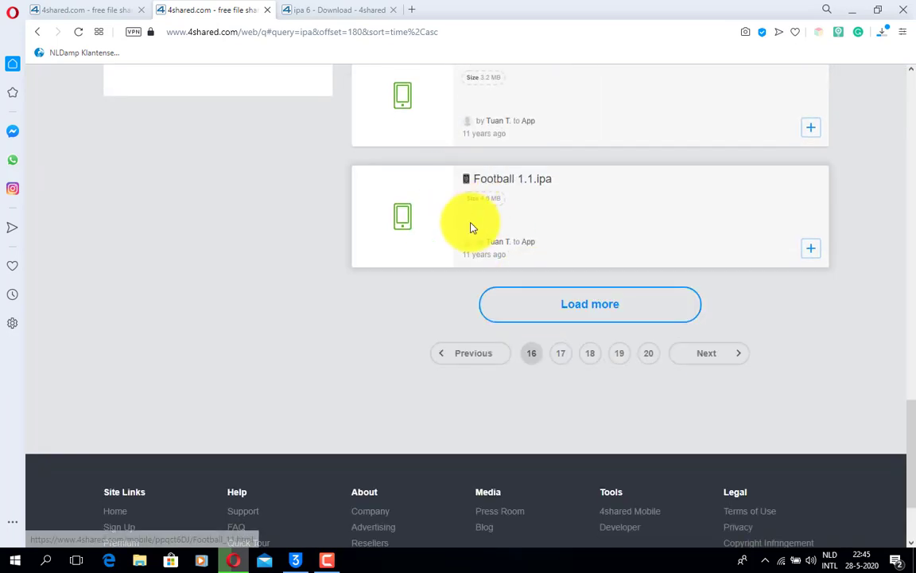
{"action": "left_click", "coordinate": [590, 304]}
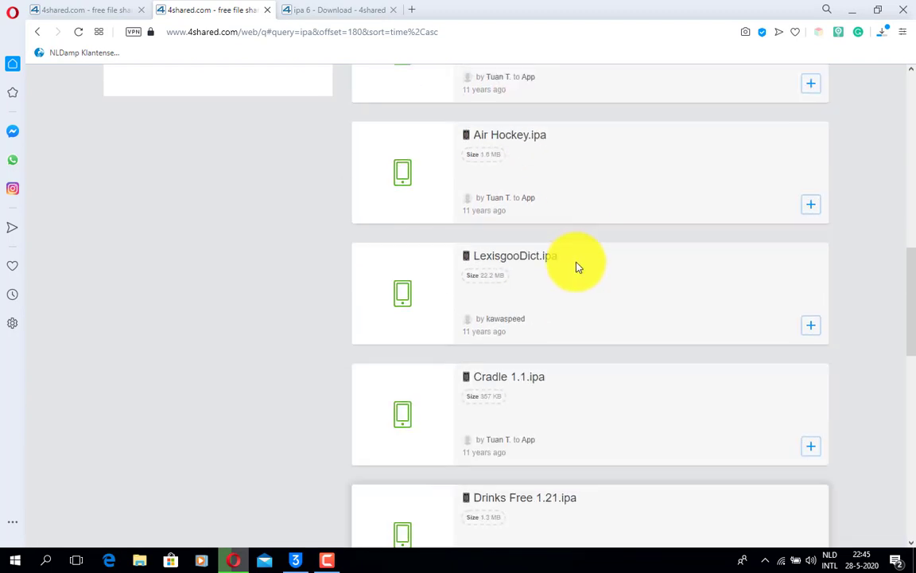
{"action": "scroll", "scroll_direction": "down", "scroll_amount": 3}
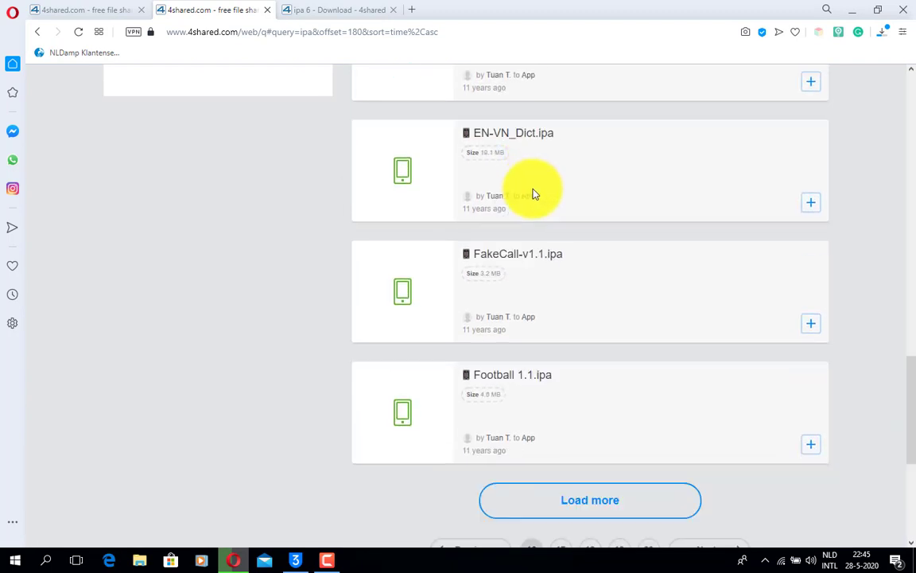
Move to the next results page (181–192) and open the theXchange.ipa file page
{"action": "left_click", "coordinate": [589, 499]}
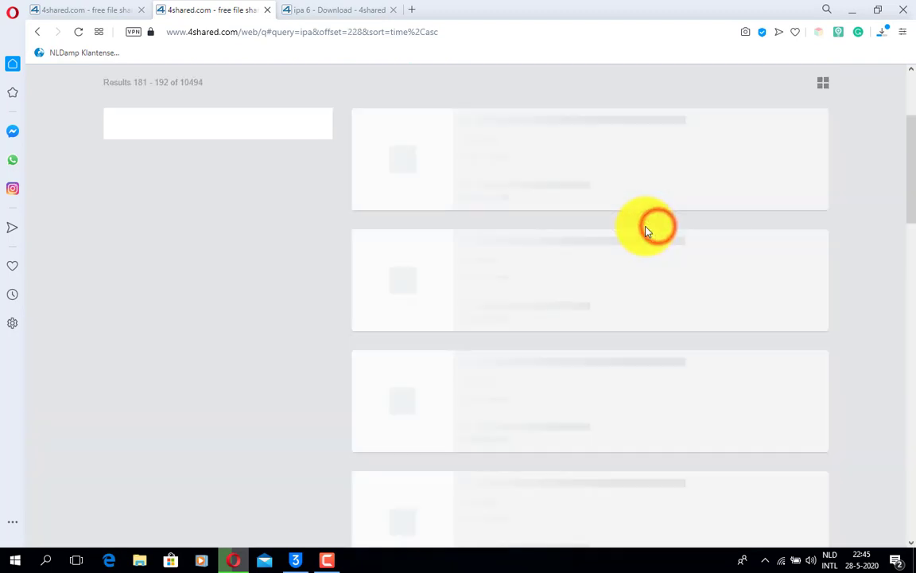
{"action": "scroll", "scroll_direction": "down", "scroll_amount": 3}
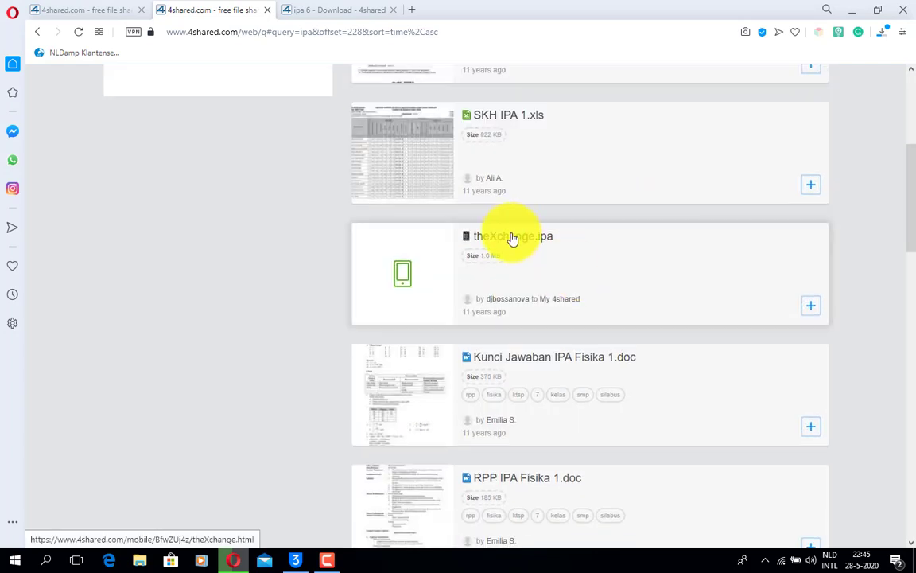
{"action": "left_click", "coordinate": [513, 235]}
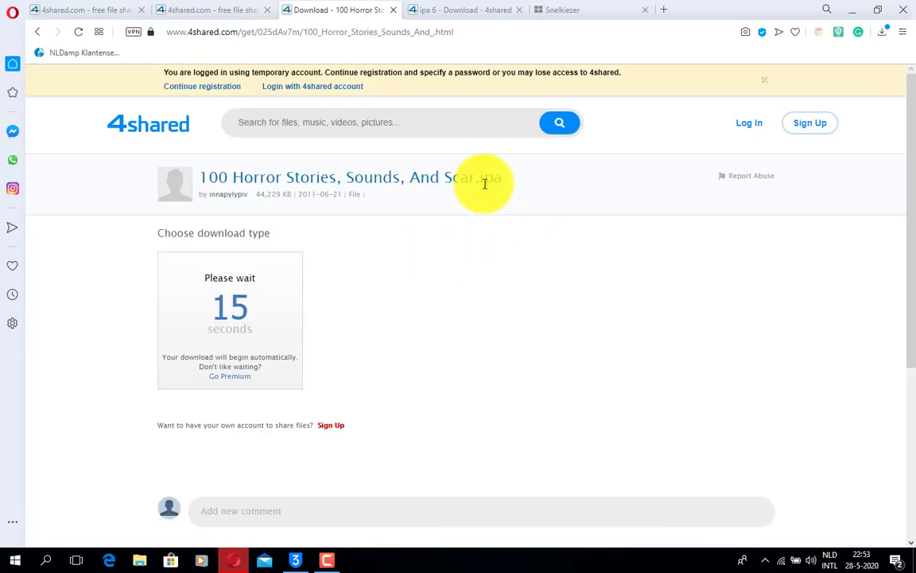
{"action": "mouse_move", "coordinate": [891, 74]}
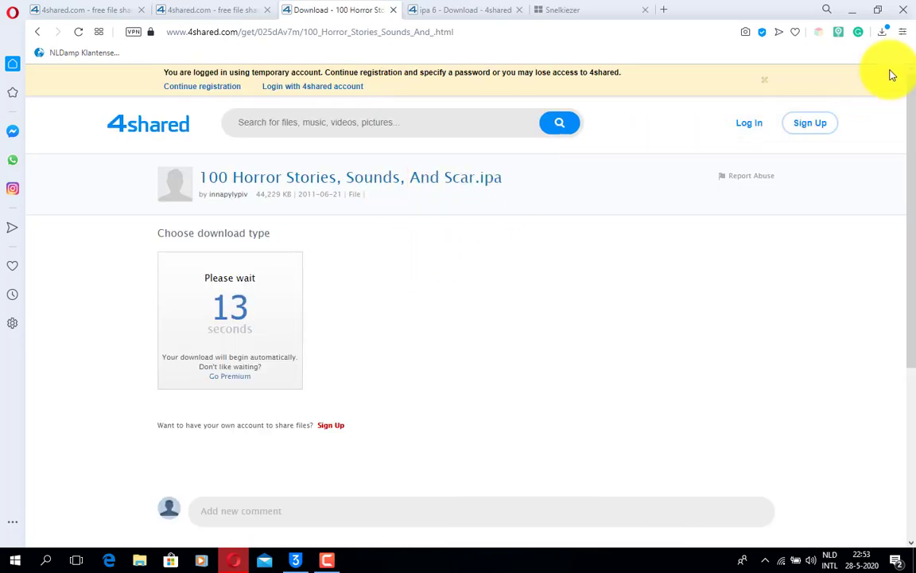
Leave the 100 Horror Stories .ipa countdown running and return to 3uTools' device overview
{"action": "left_click", "coordinate": [882, 32]}
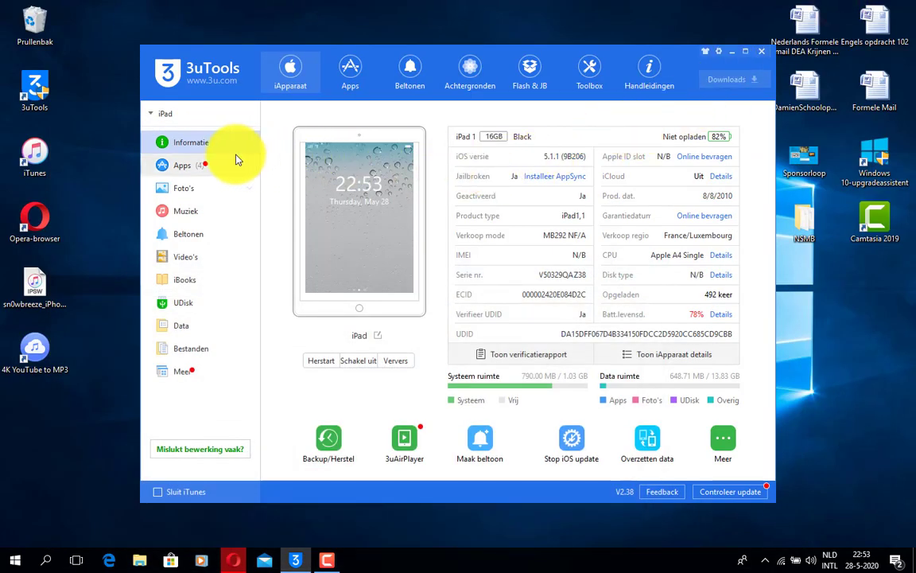
Import the Subway Surfers .ipa from the downloads folder into the iPad's Apps
{"action": "left_click", "coordinate": [182, 165]}
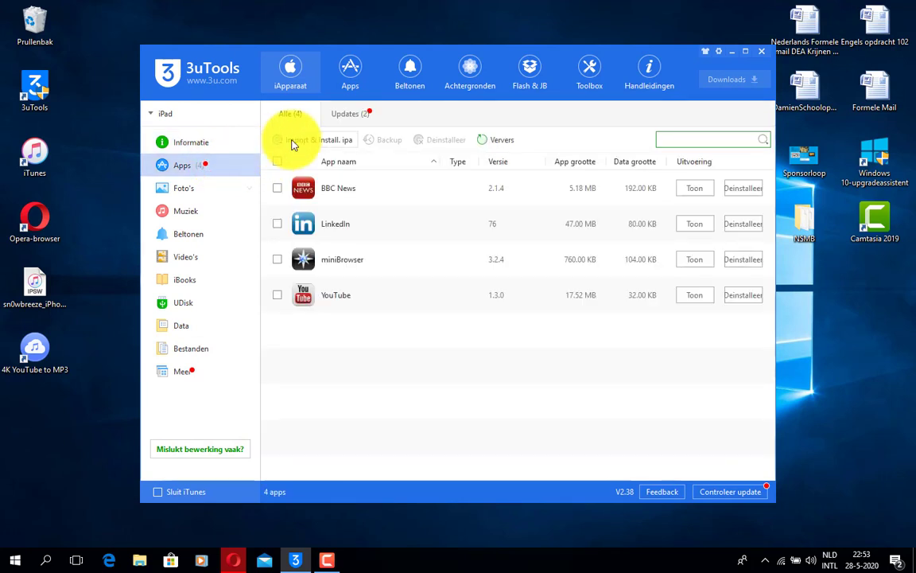
{"action": "mouse_move", "coordinate": [358, 247]}
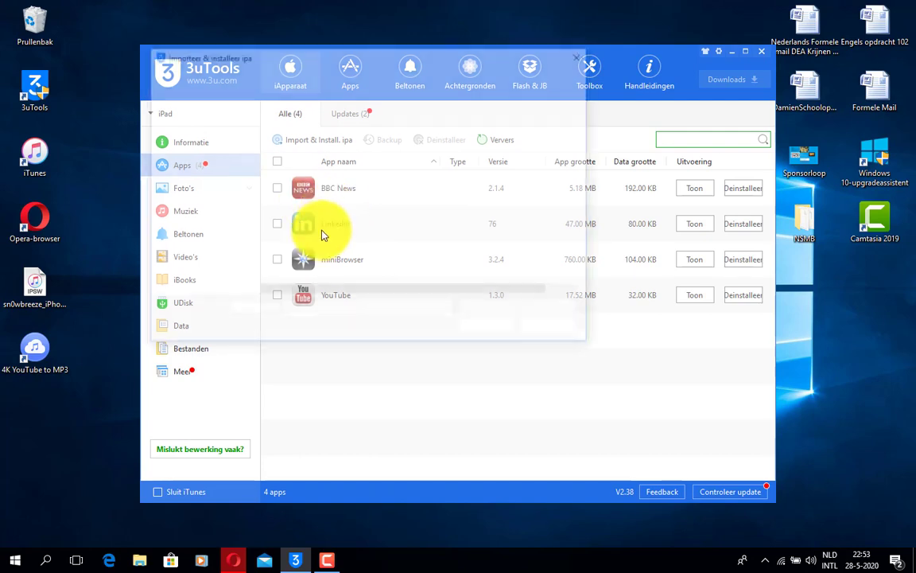
{"action": "left_click", "coordinate": [319, 139]}
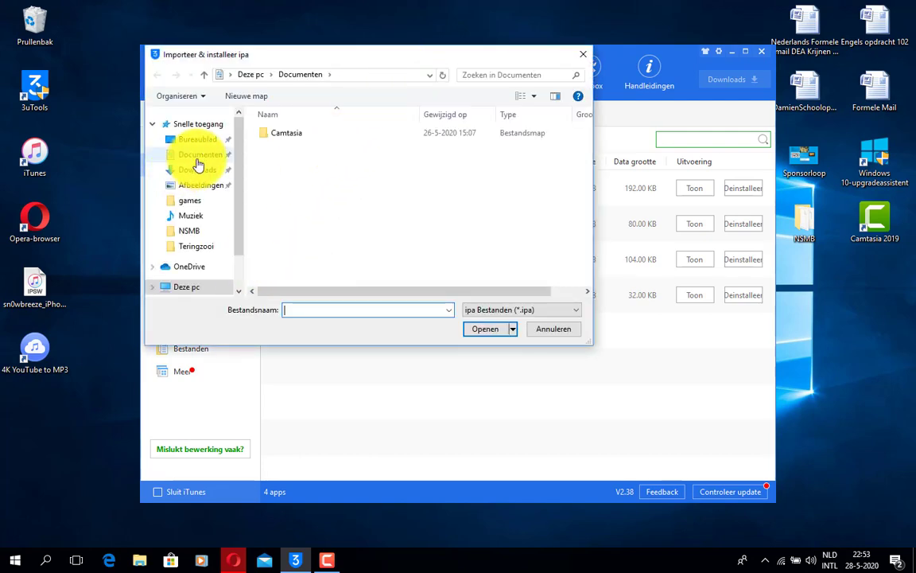
{"action": "left_click", "coordinate": [196, 170]}
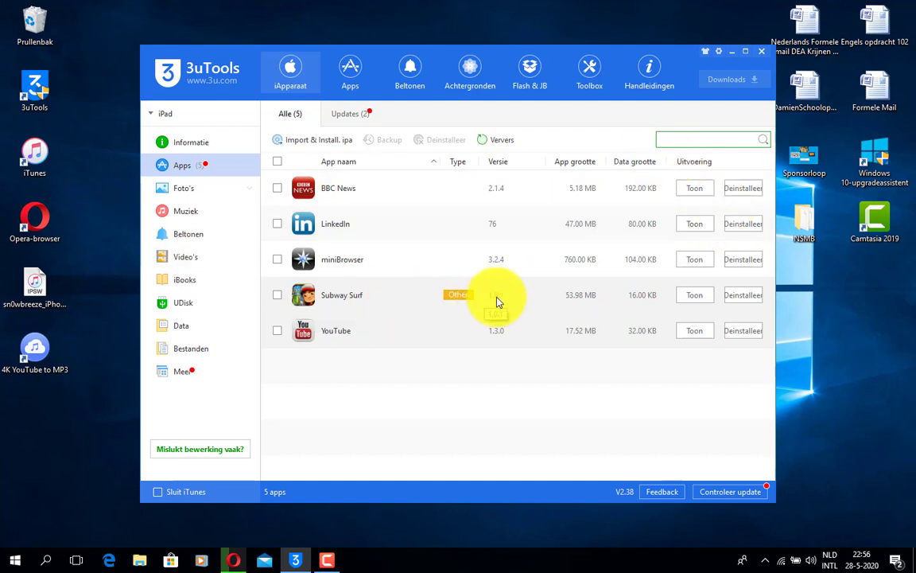
{"action": "mouse_move", "coordinate": [449, 311]}
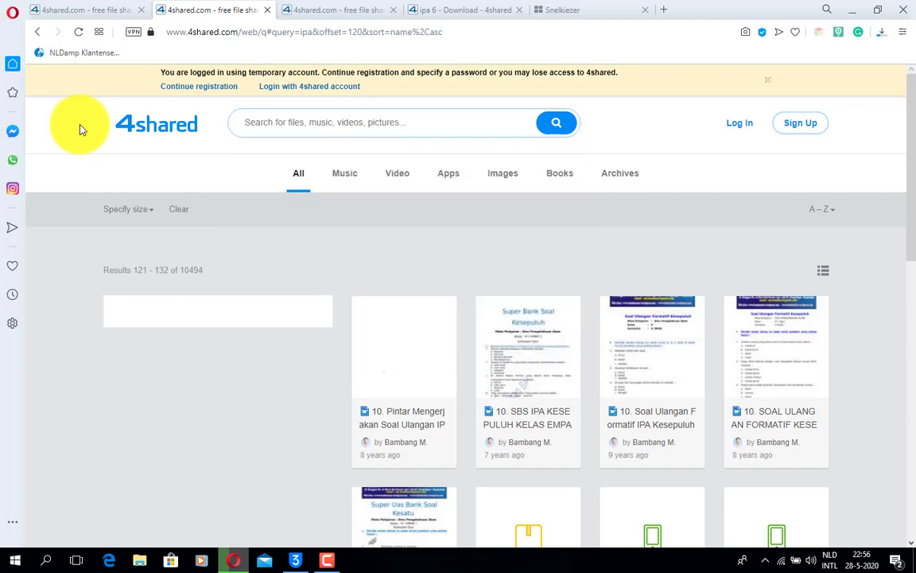
Start the Dead Trigger-v1.0-K0N3.ipa free download and check the other download's progress
{"action": "type", "text": "dead trigger ipa"}
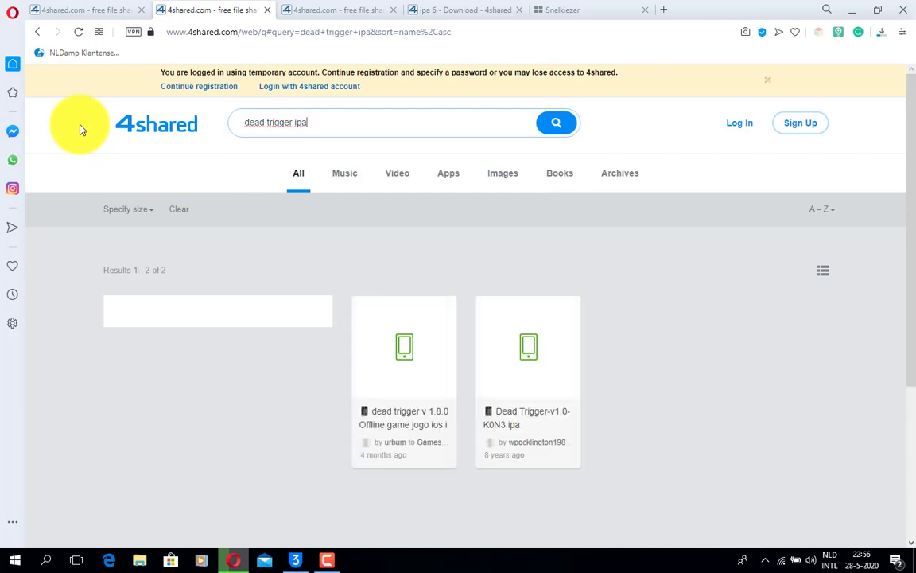
{"action": "mouse_move", "coordinate": [131, 342]}
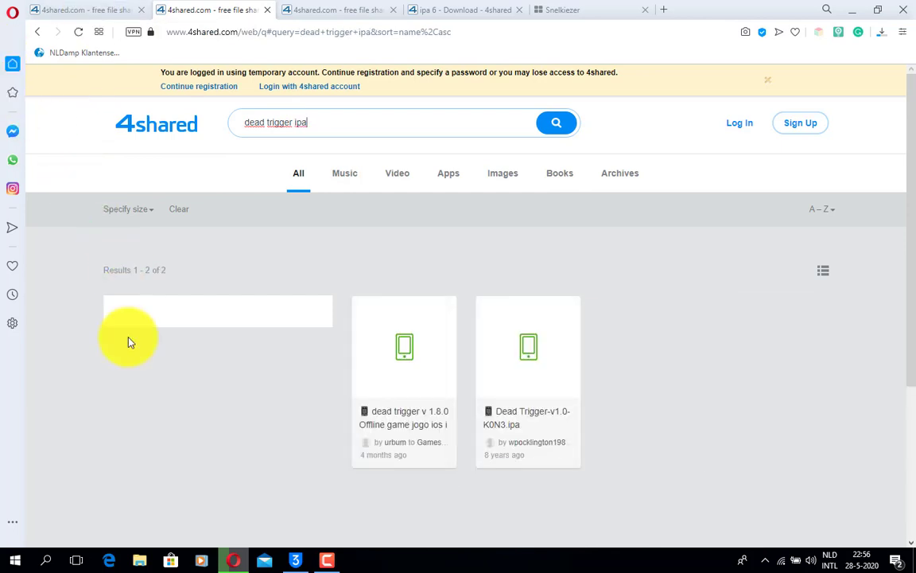
{"action": "left_click", "coordinate": [528, 346]}
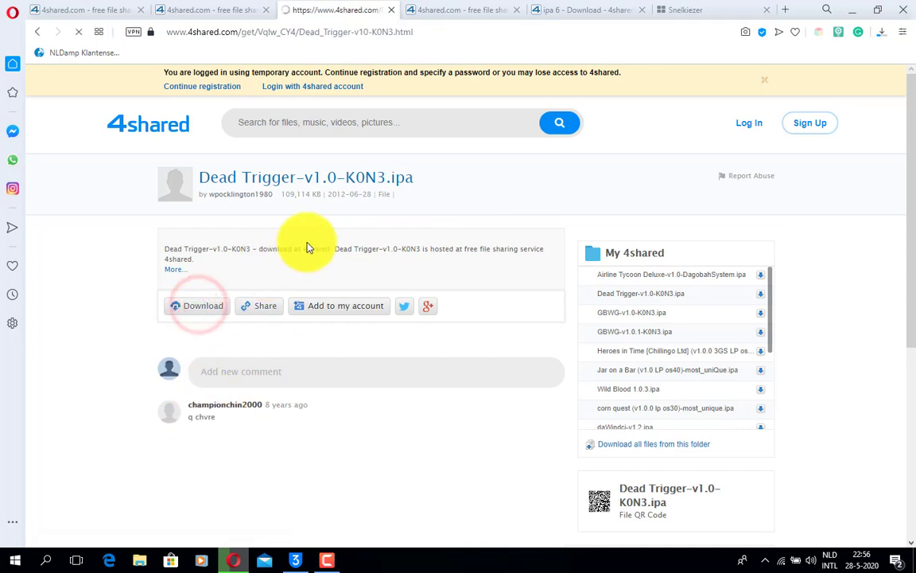
{"action": "left_click", "coordinate": [196, 306]}
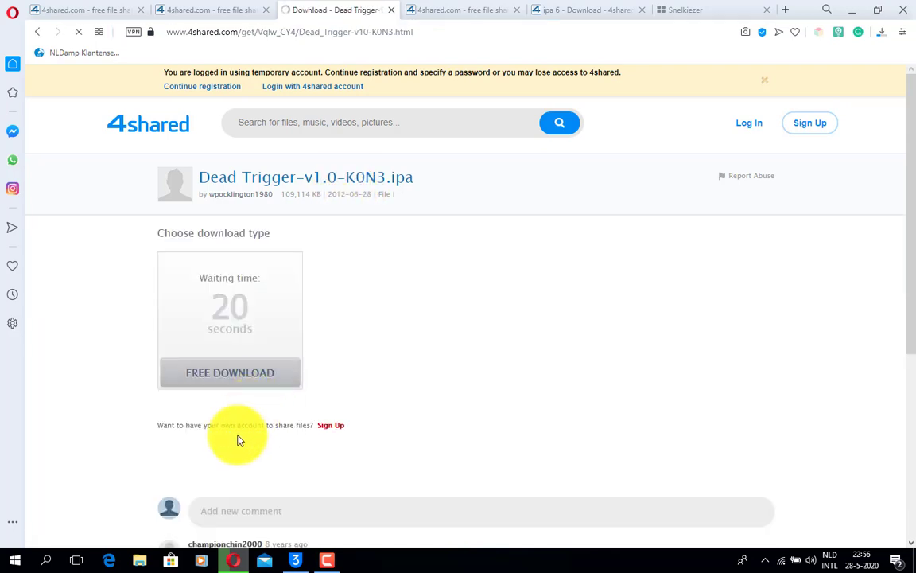
{"action": "left_click", "coordinate": [230, 372]}
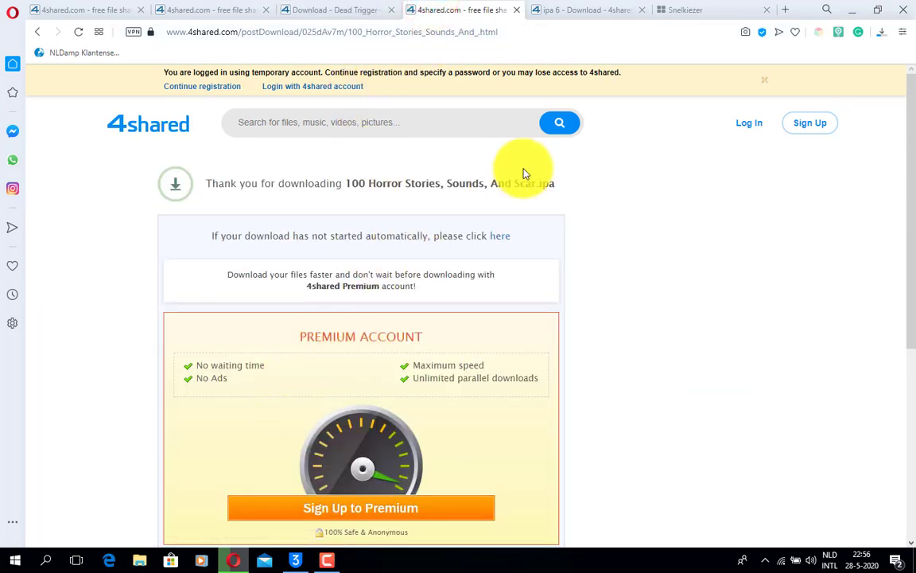
{"action": "left_click", "coordinate": [882, 32]}
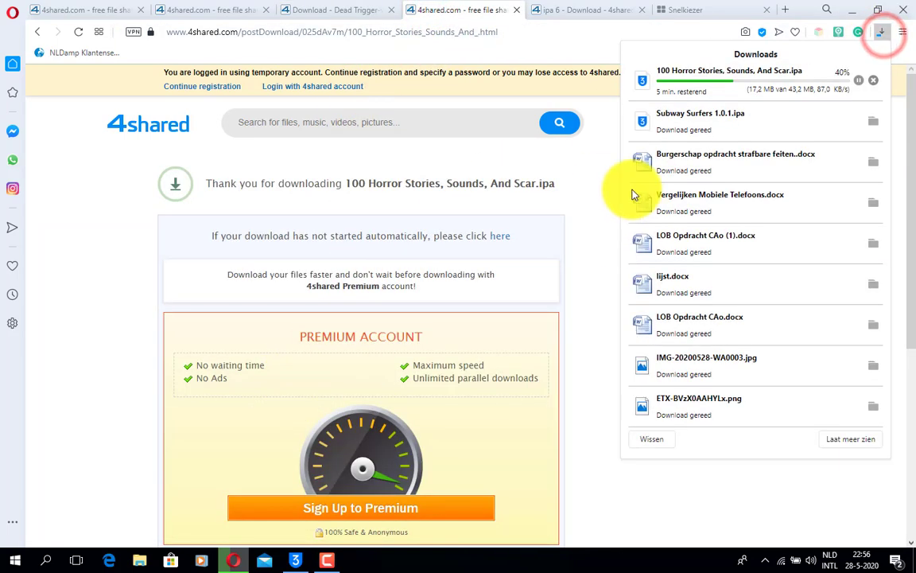
{"action": "left_click", "coordinate": [881, 32]}
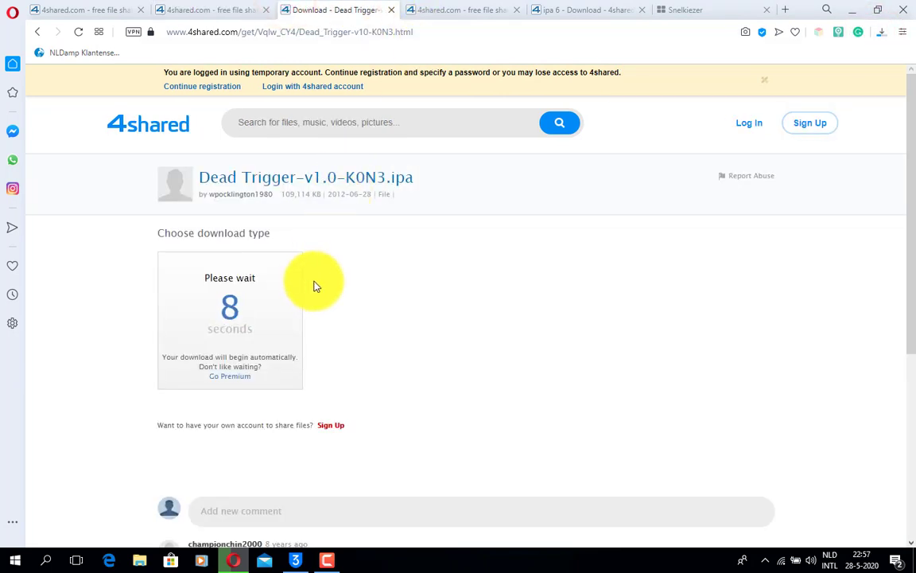
{"action": "mouse_move", "coordinate": [377, 481]}
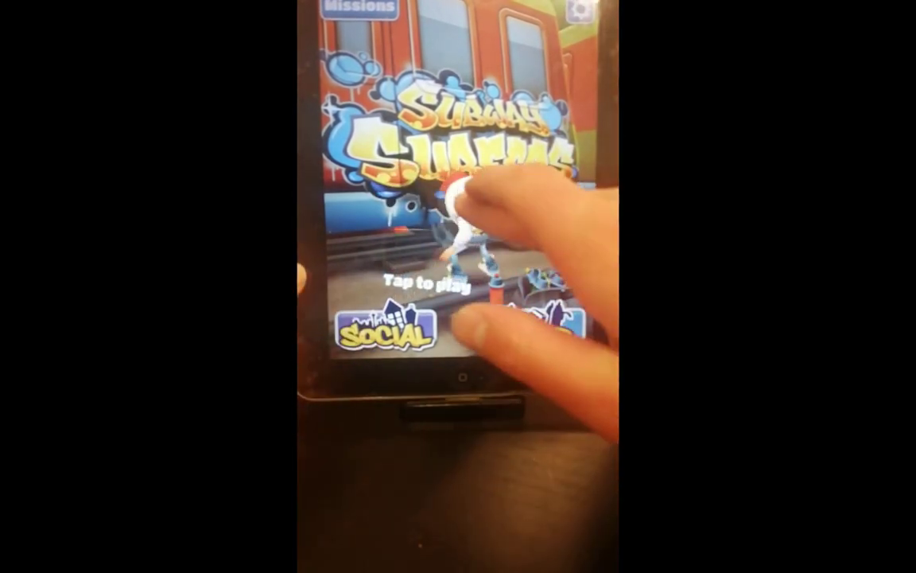
Play a short Subway Surfers run, return to the menu, and close the game settings
{"action": "left_click", "coordinate": [450, 283]}
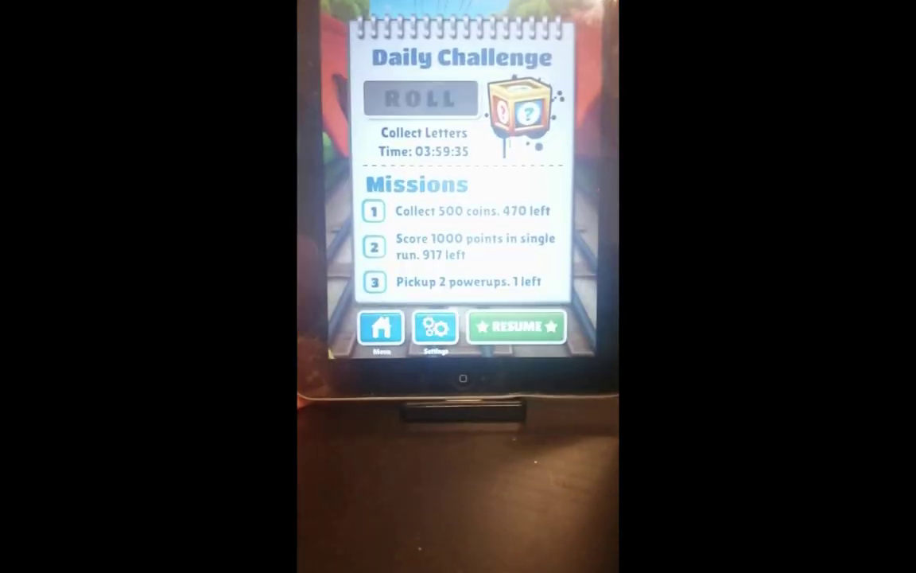
{"action": "left_click", "coordinate": [434, 327]}
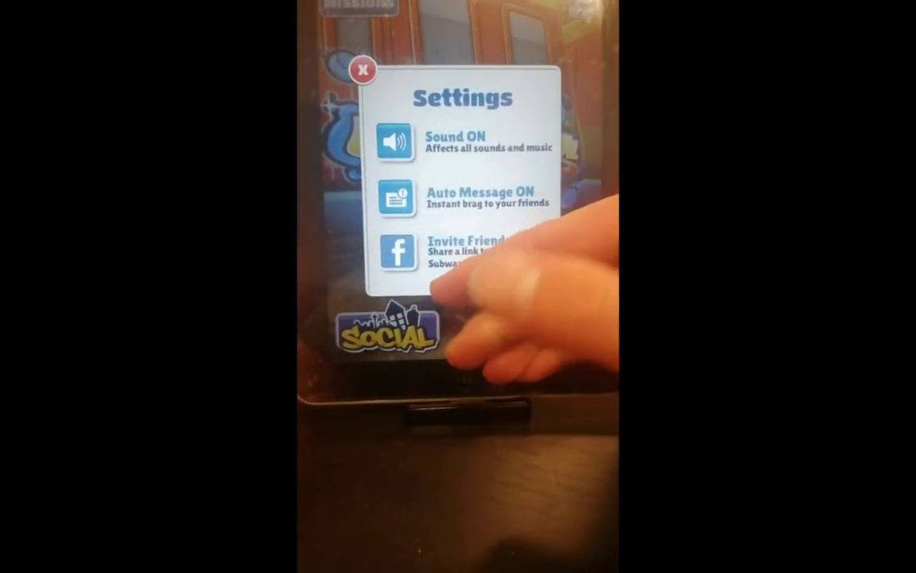
{"action": "left_click", "coordinate": [364, 70]}
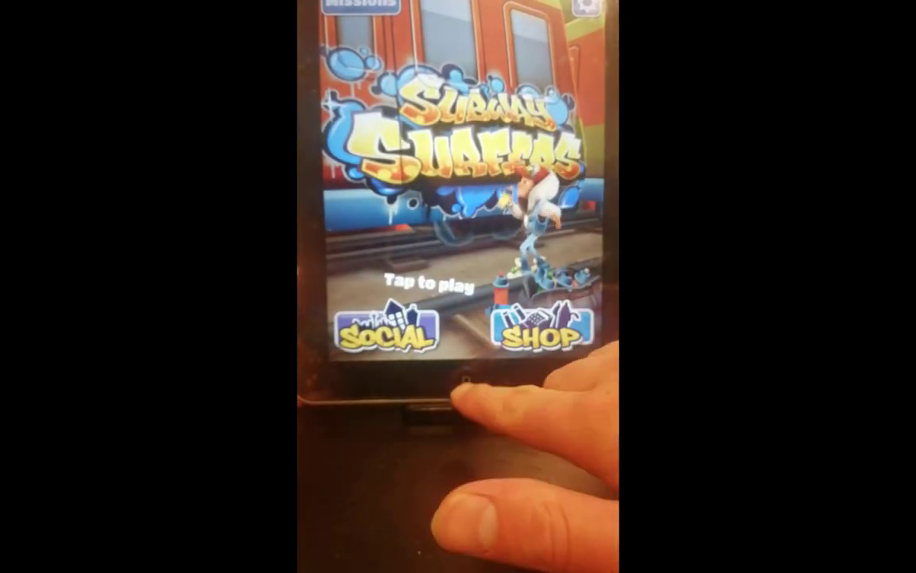